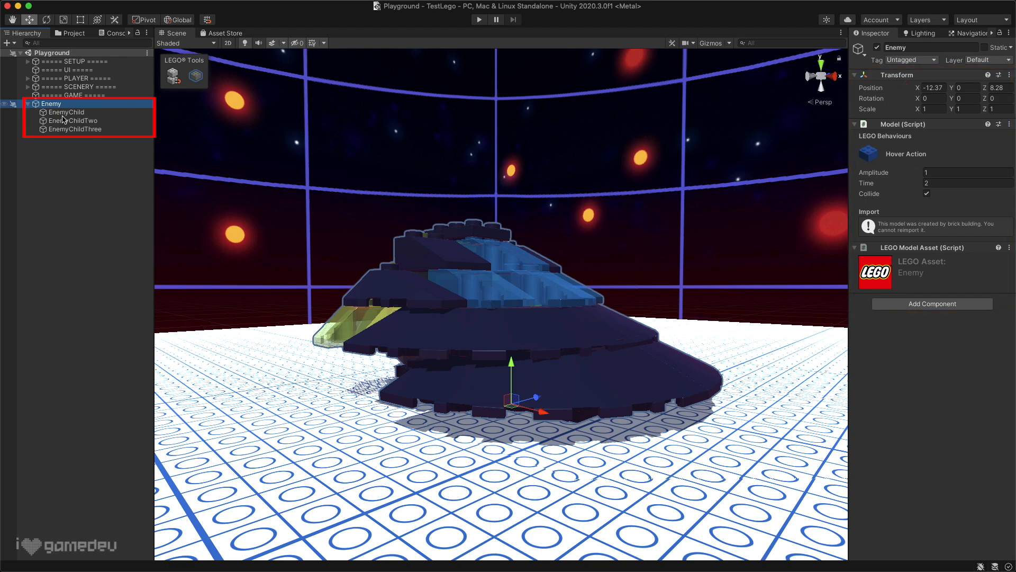
Nest EnemyChildThree under EnemyChildTwo under EnemyChild within Enemy, with the Prefabs folder shown.
{"action": "left_click", "coordinate": [72, 121]}
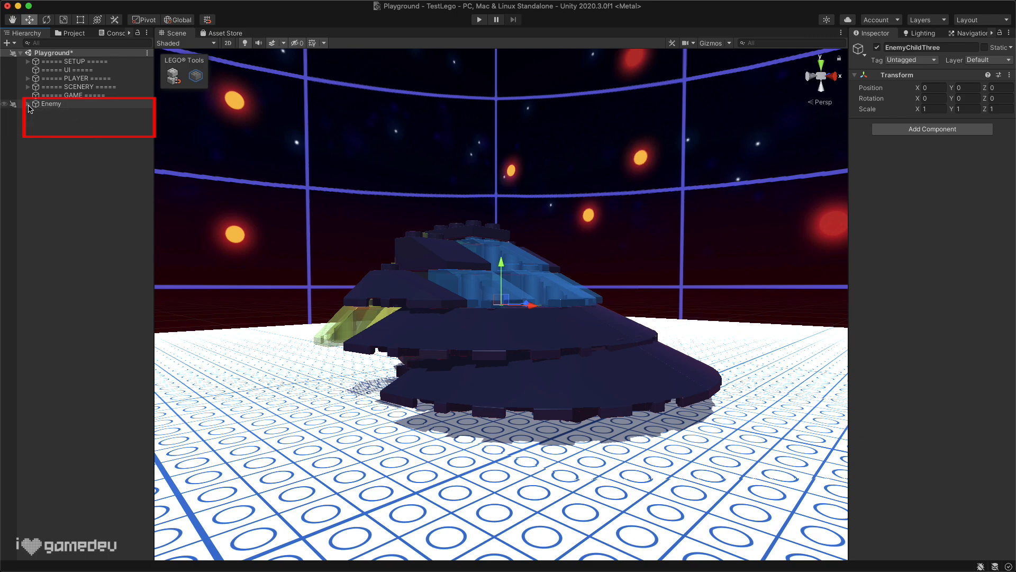
{"action": "left_click", "coordinate": [28, 104]}
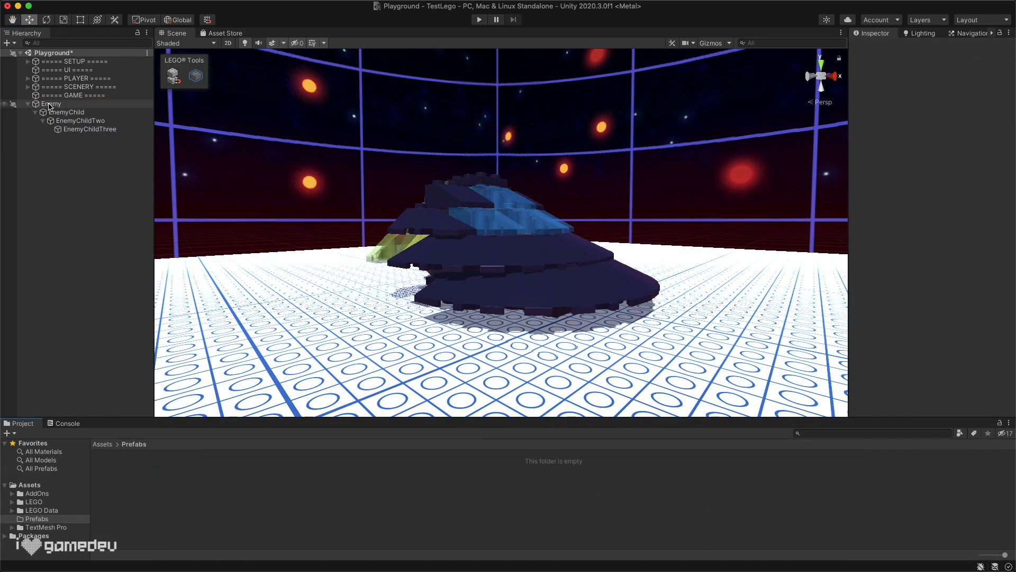
{"action": "left_click", "coordinate": [50, 102]}
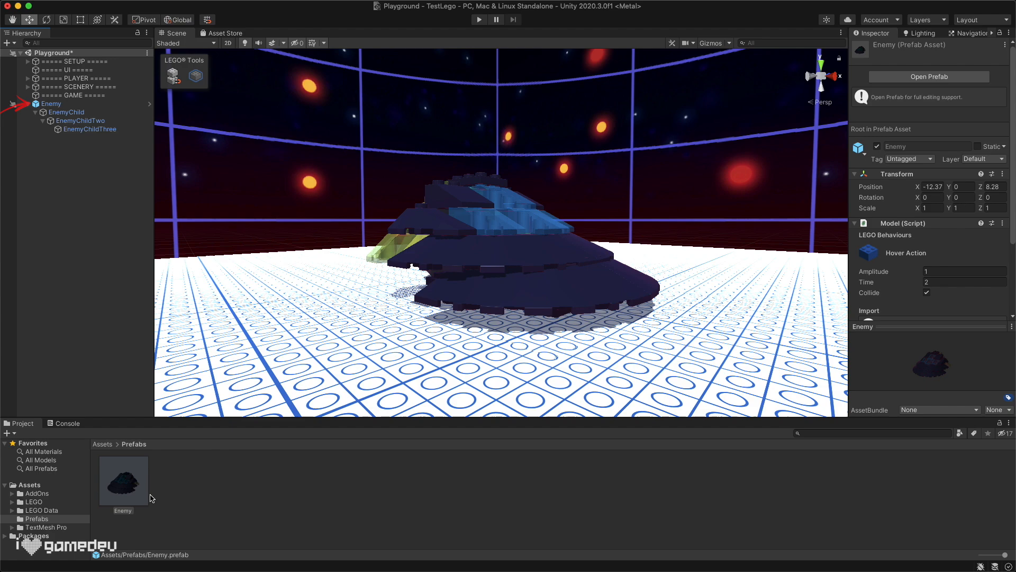
{"action": "left_click", "coordinate": [123, 480]}
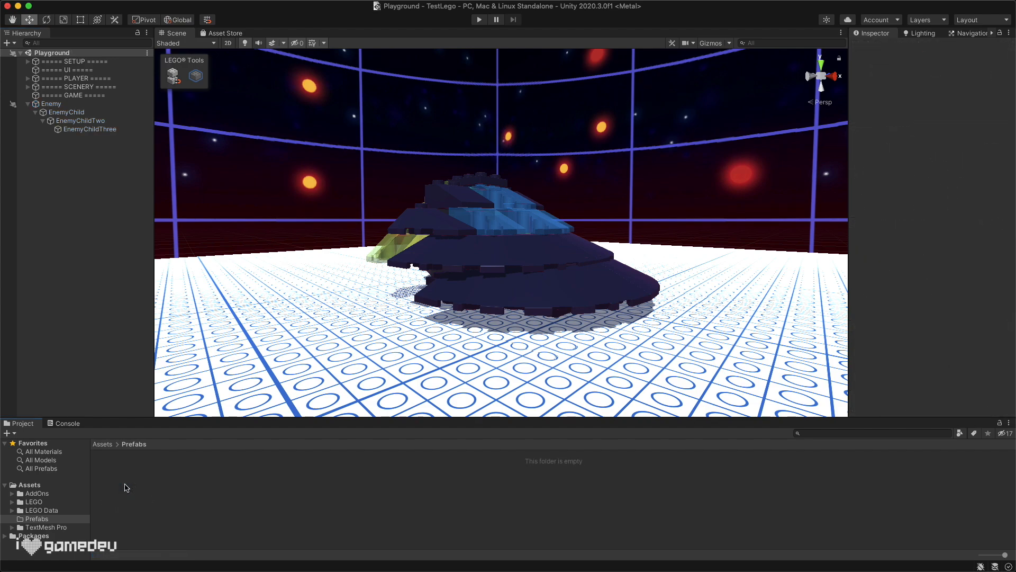
{"action": "right_click", "coordinate": [125, 487]}
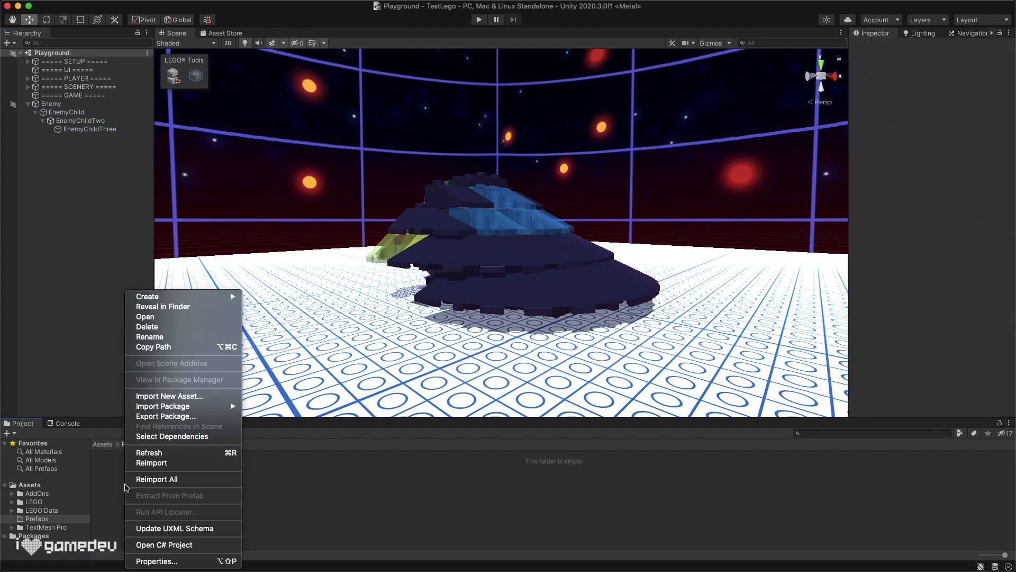
{"action": "left_click", "coordinate": [147, 297]}
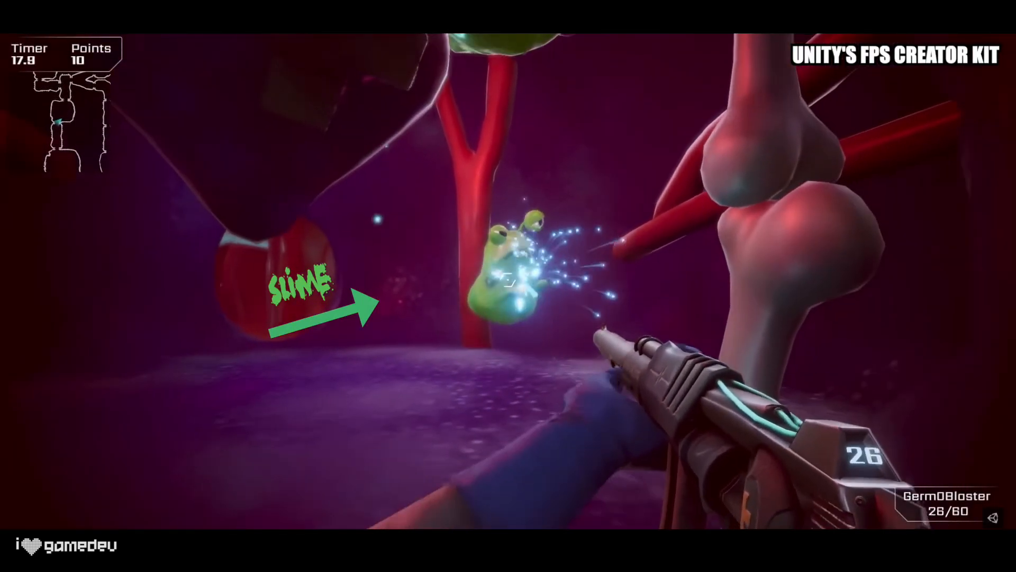
{"action": "left_click", "coordinate": [508, 286]}
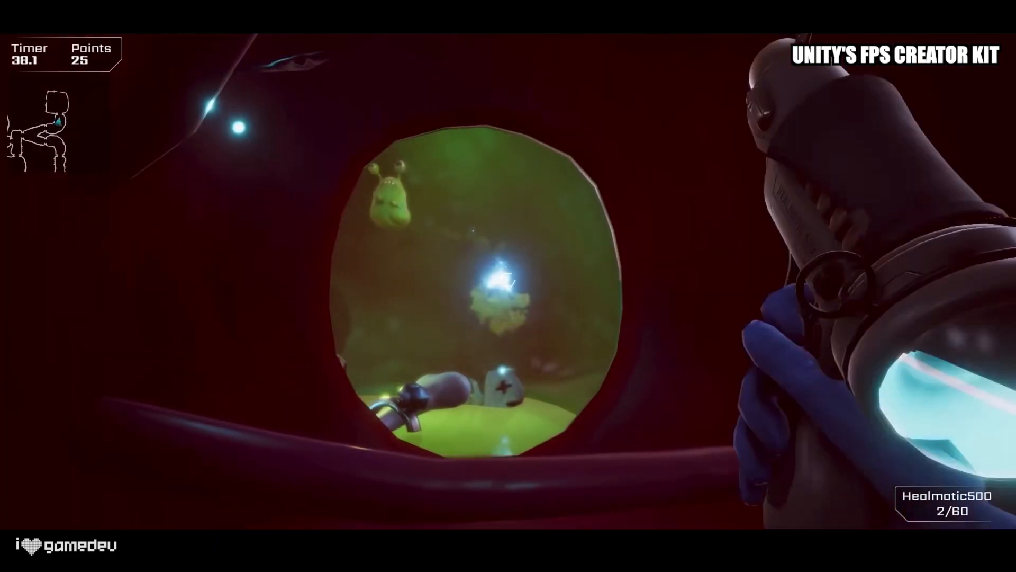
{"action": "left_click", "coordinate": [508, 285]}
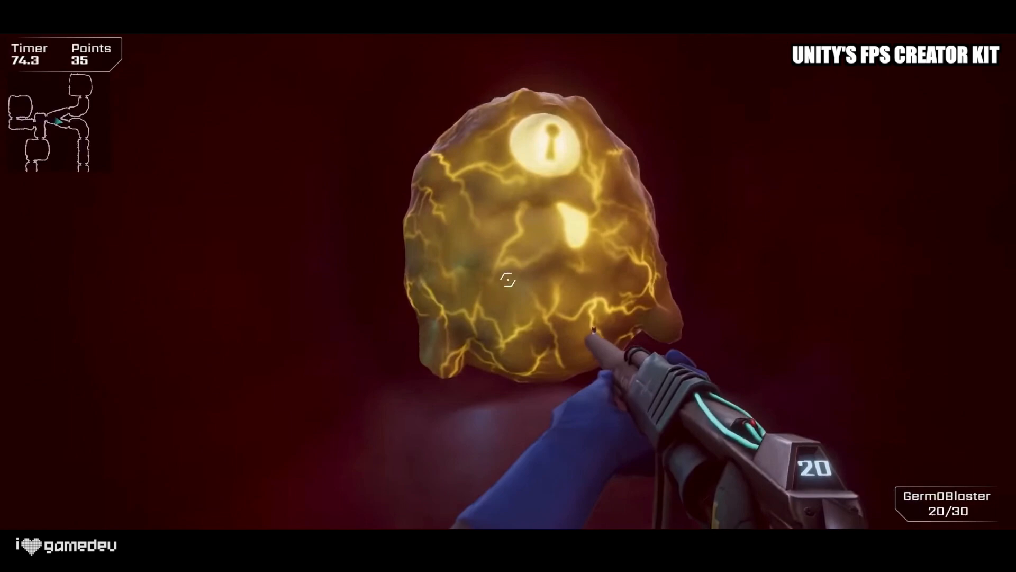
{"action": "left_click", "coordinate": [507, 280]}
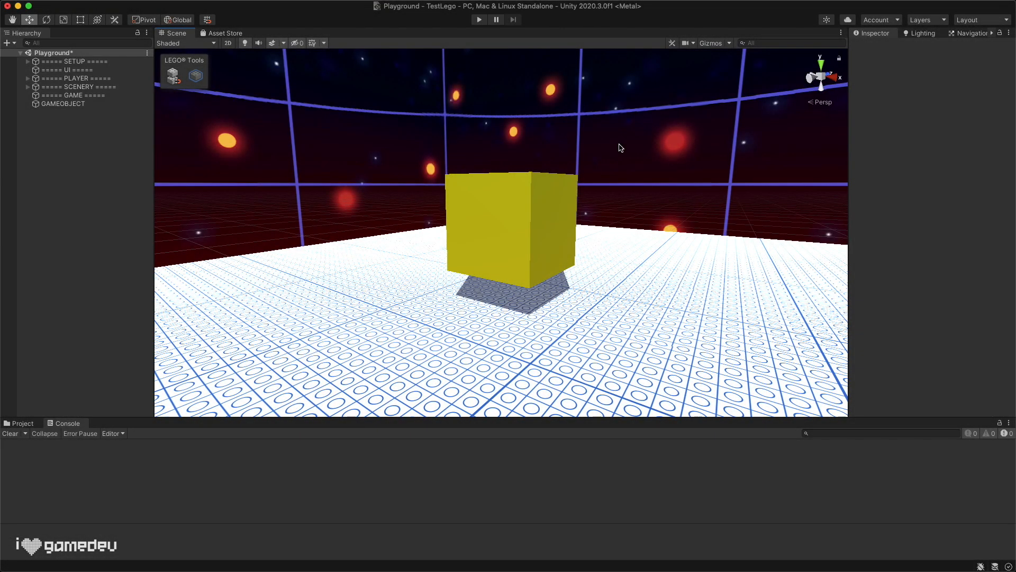
{"action": "mouse_move", "coordinate": [78, 109]}
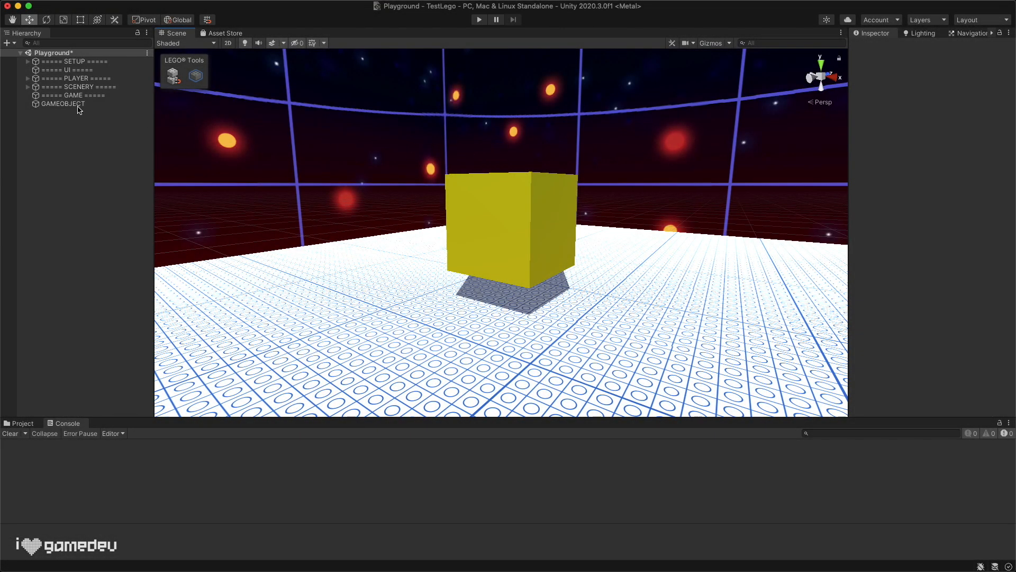
{"action": "left_click", "coordinate": [63, 104]}
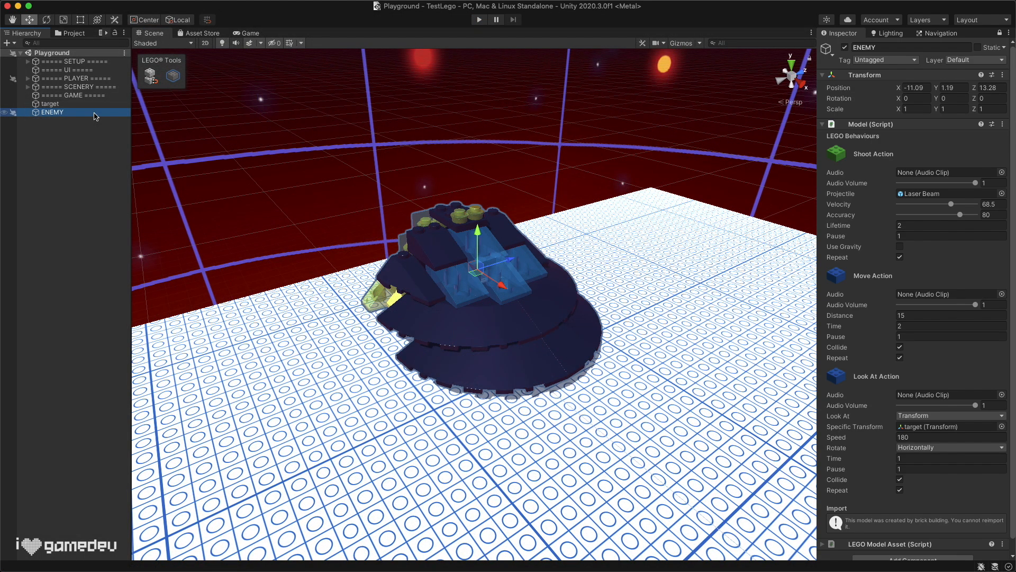
Duplicate the enemy ship, then during play set ENEMY's Move Action time to 2.
{"action": "key", "text": "cmd+d"}
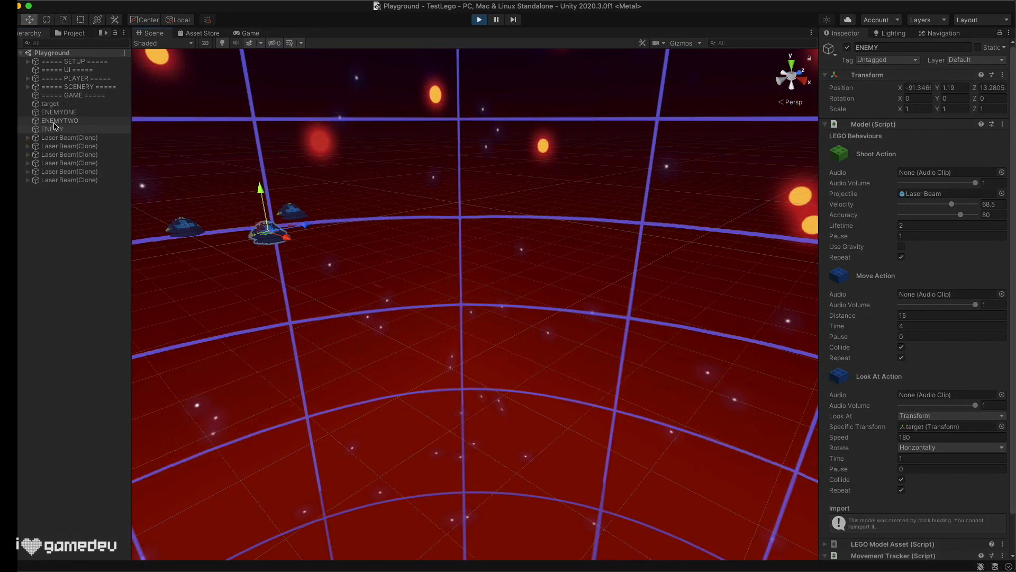
{"action": "left_click", "coordinate": [950, 325]}
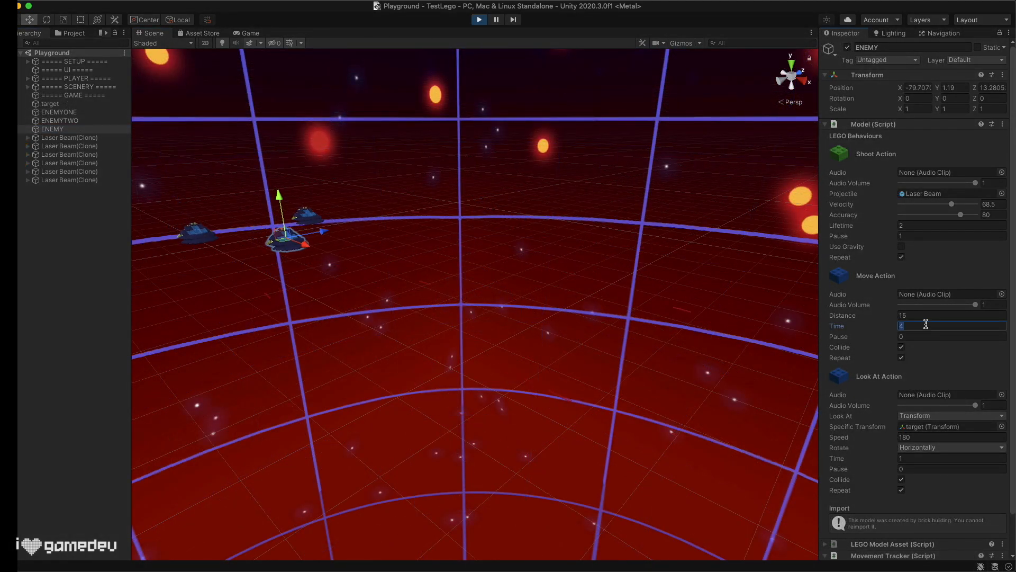
{"action": "type", "text": "2"}
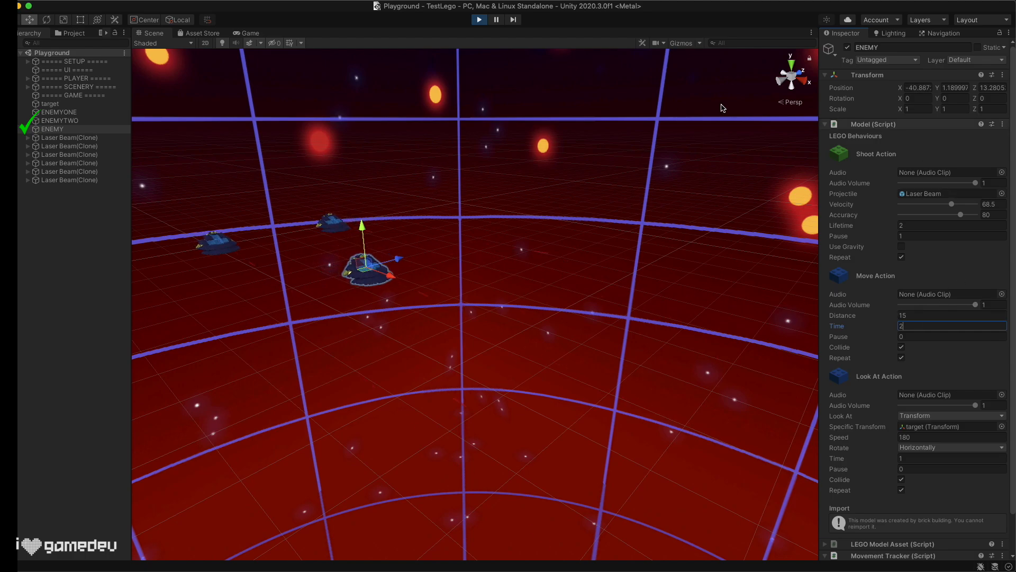
{"action": "left_click", "coordinate": [59, 121]}
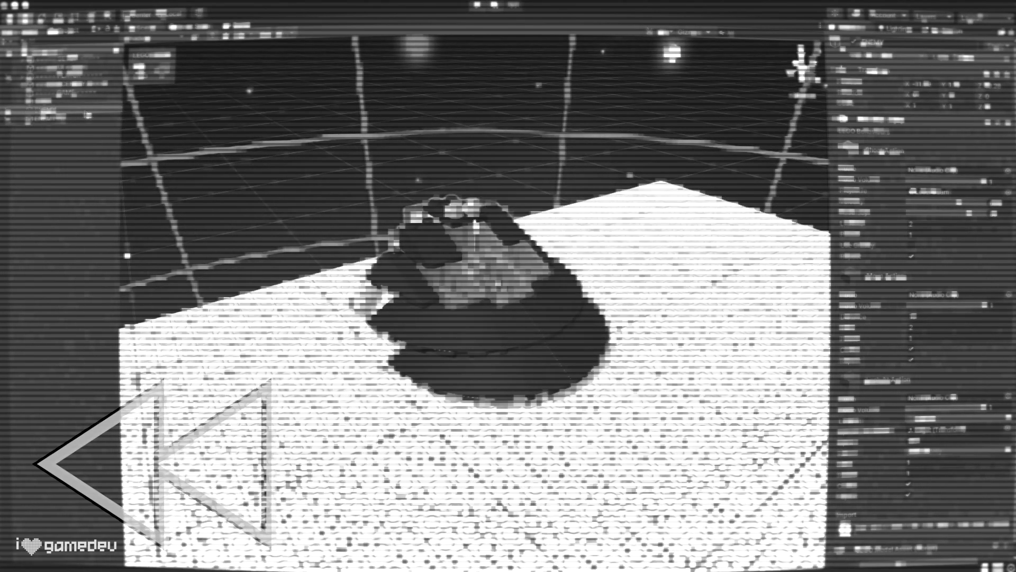
Store ENEMY as a prefab asset in the Prefabs folder beside the target prefab.
{"action": "left_click", "coordinate": [53, 113]}
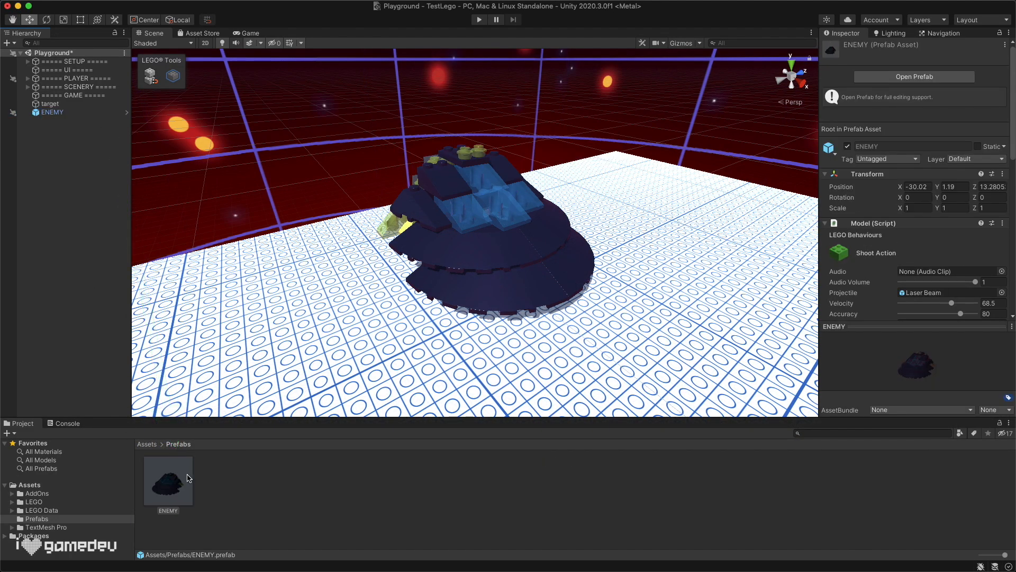
{"action": "left_click", "coordinate": [51, 111]}
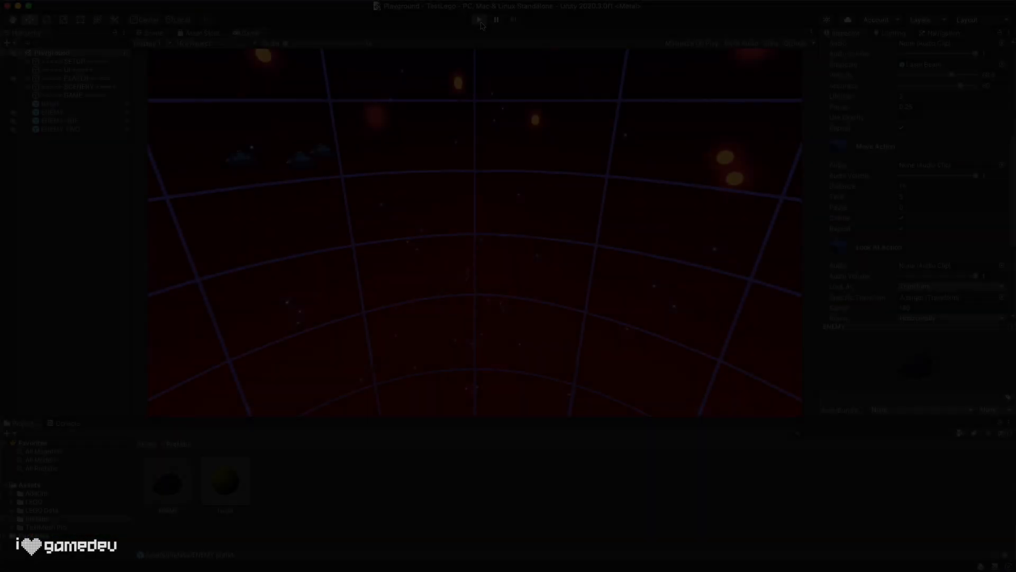
During play, change the ENEMY prefab's move time to 0.5, then stop the game.
{"action": "left_click", "coordinate": [479, 20]}
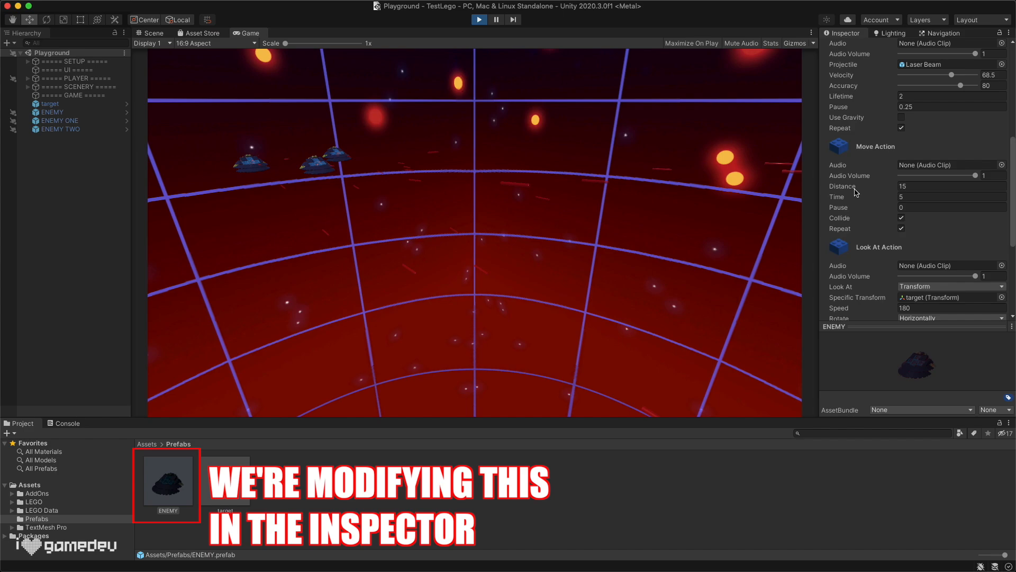
{"action": "left_click", "coordinate": [949, 197]}
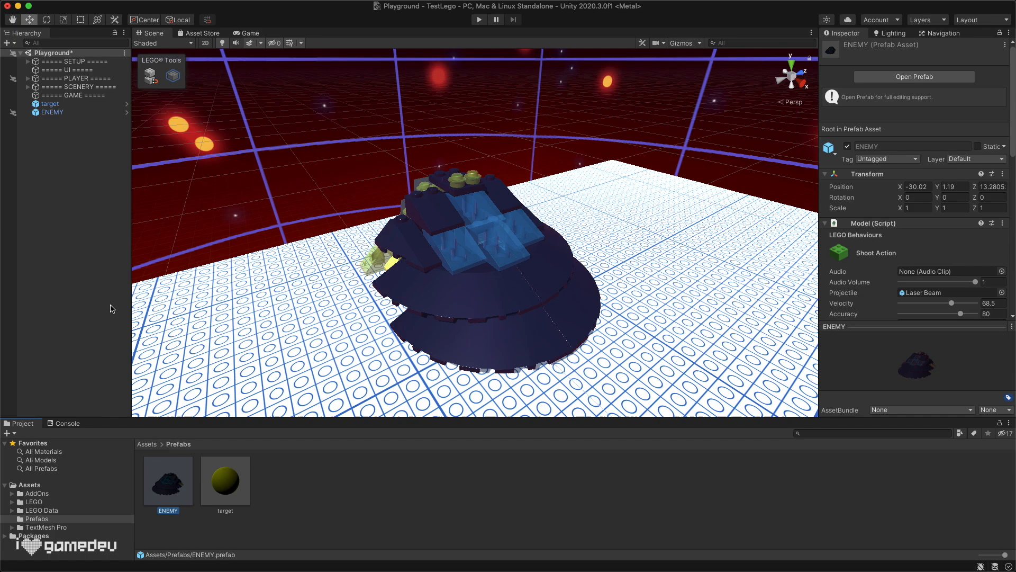
{"action": "left_click", "coordinate": [52, 111]}
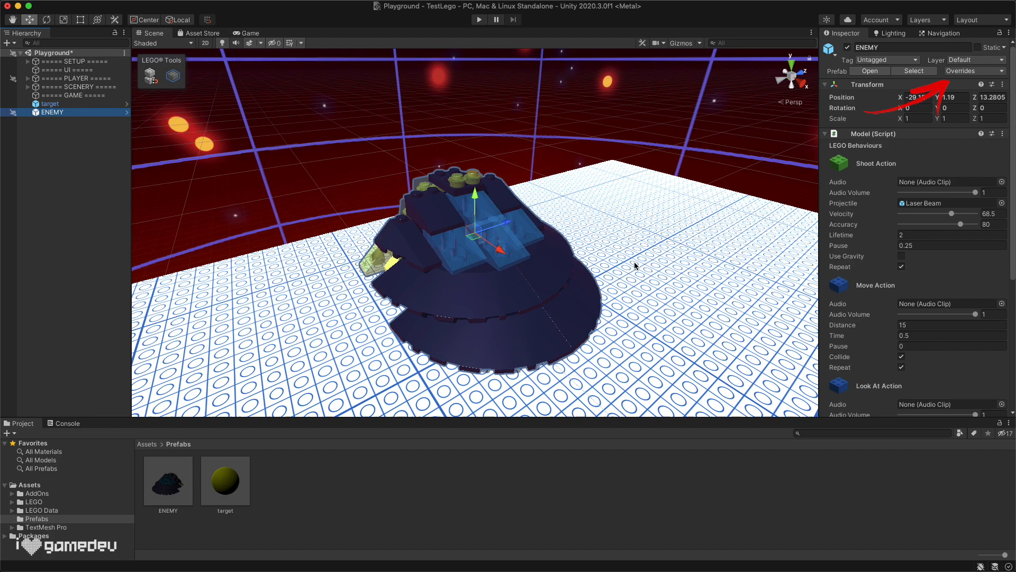
Give the ENEMY instance a Move Action distance of 20 and view it as a prefab override.
{"action": "left_click", "coordinate": [946, 324]}
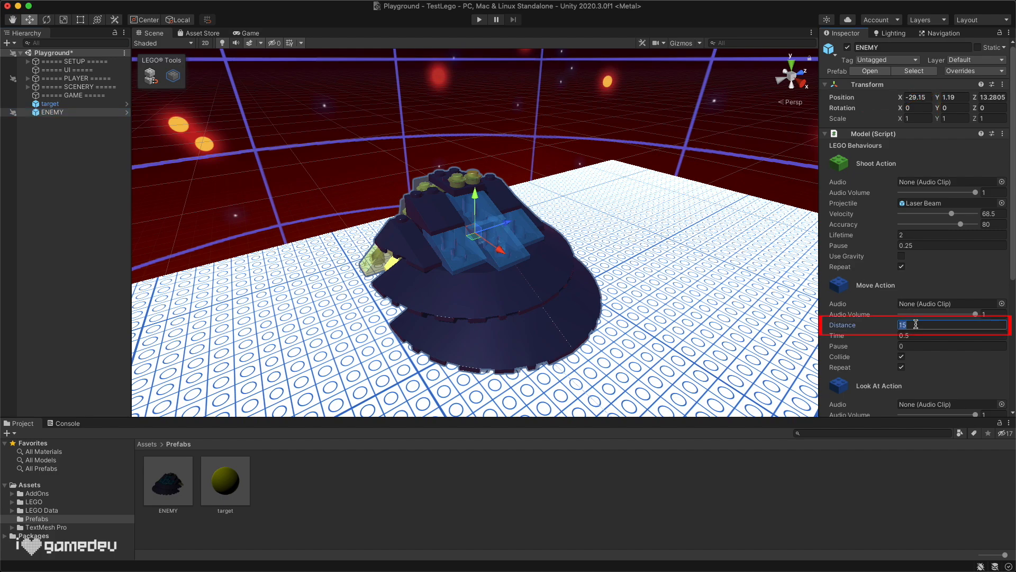
{"action": "type", "text": "20"}
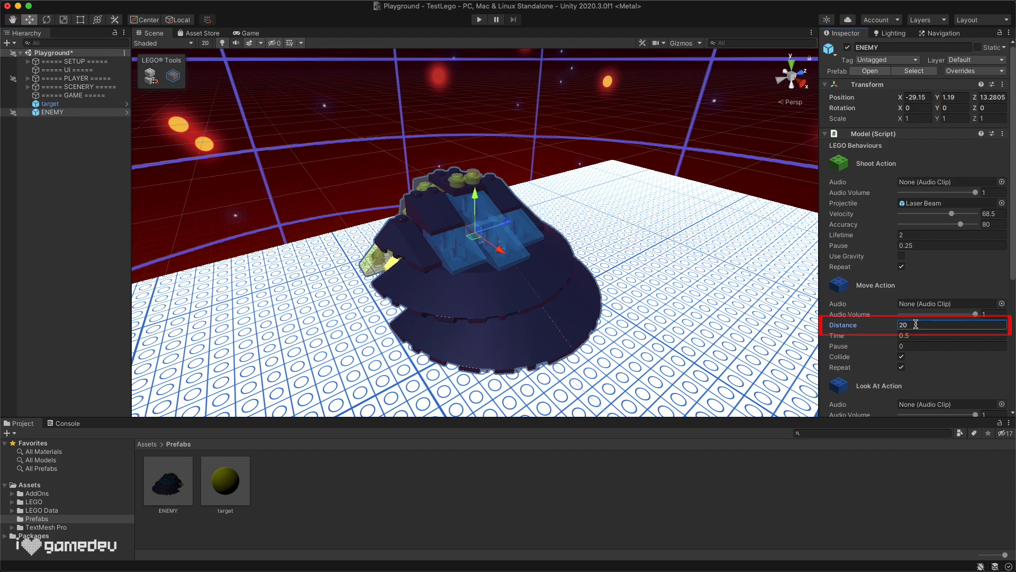
{"action": "left_click", "coordinate": [962, 71]}
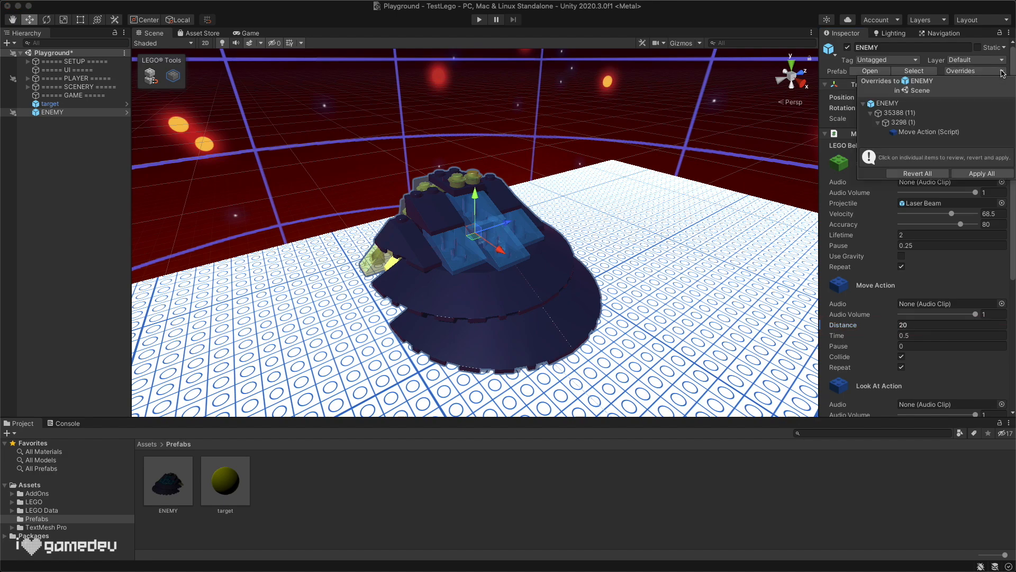
{"action": "mouse_move", "coordinate": [943, 134]}
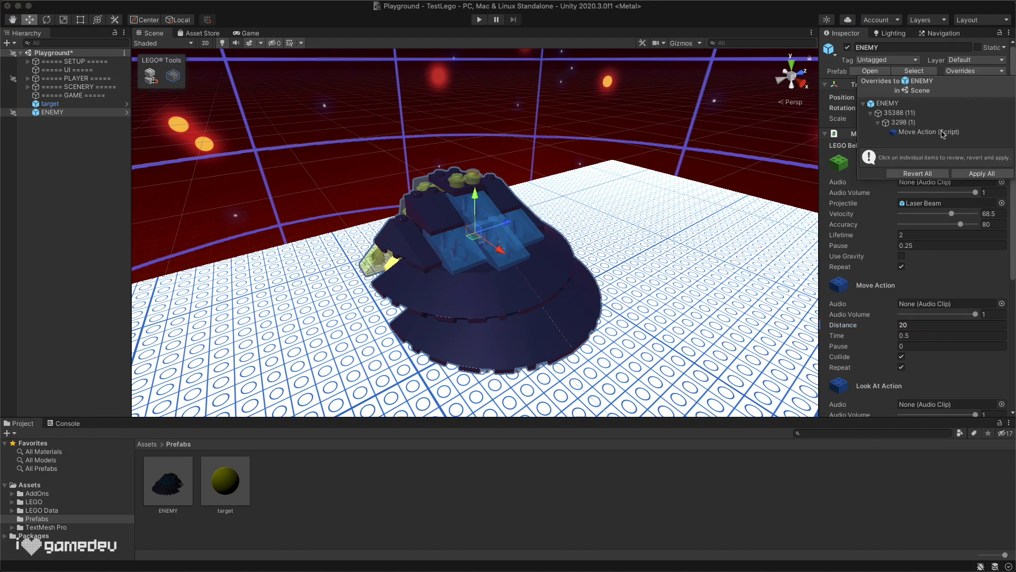
{"action": "left_click", "coordinate": [927, 131]}
{"action": "type", "text": "r"}
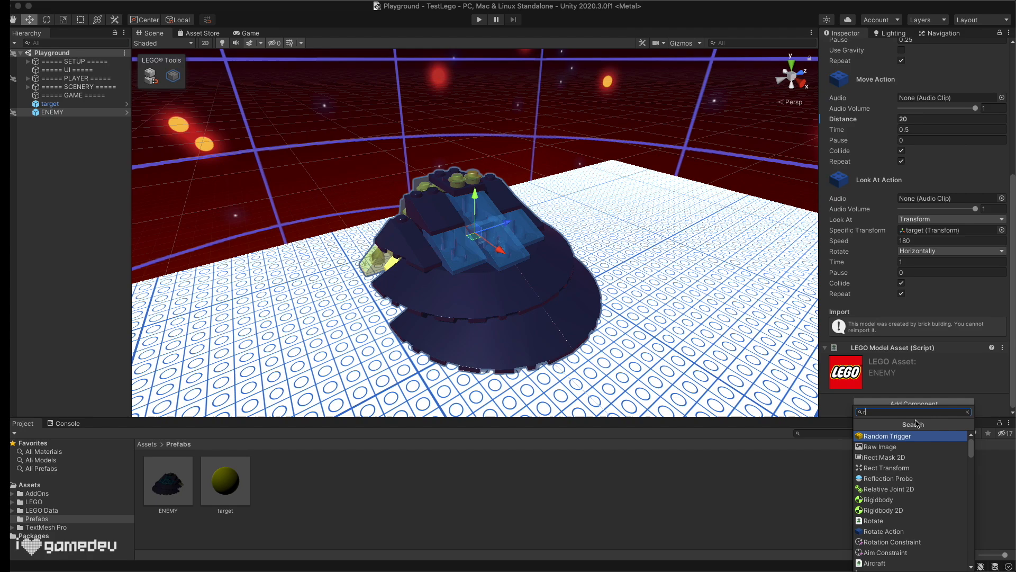
Add a Rigidbody to ENEMY and compare its distance 20 override against the prefab's 15.
{"action": "left_click", "coordinate": [879, 499]}
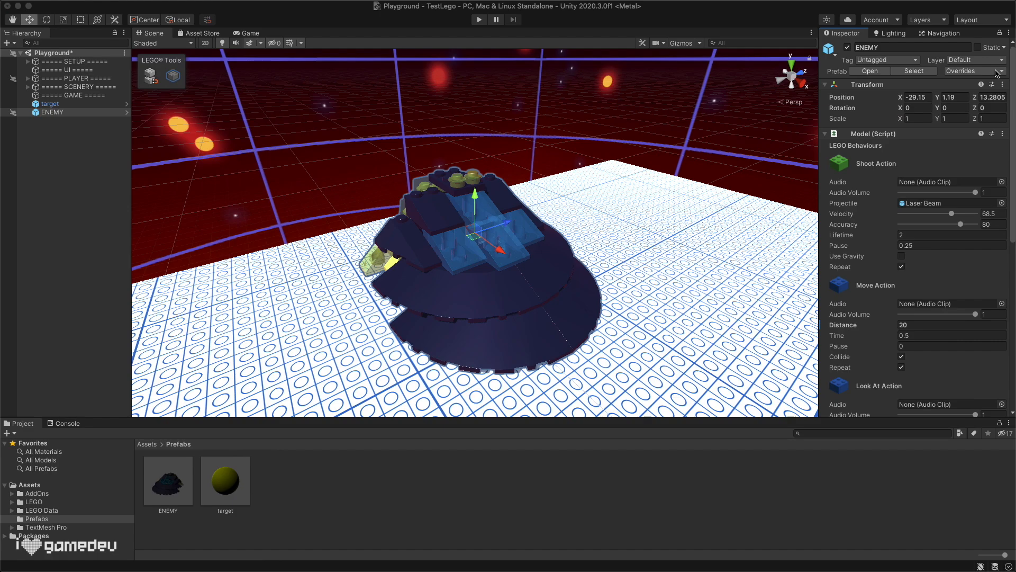
{"action": "left_click", "coordinate": [962, 71]}
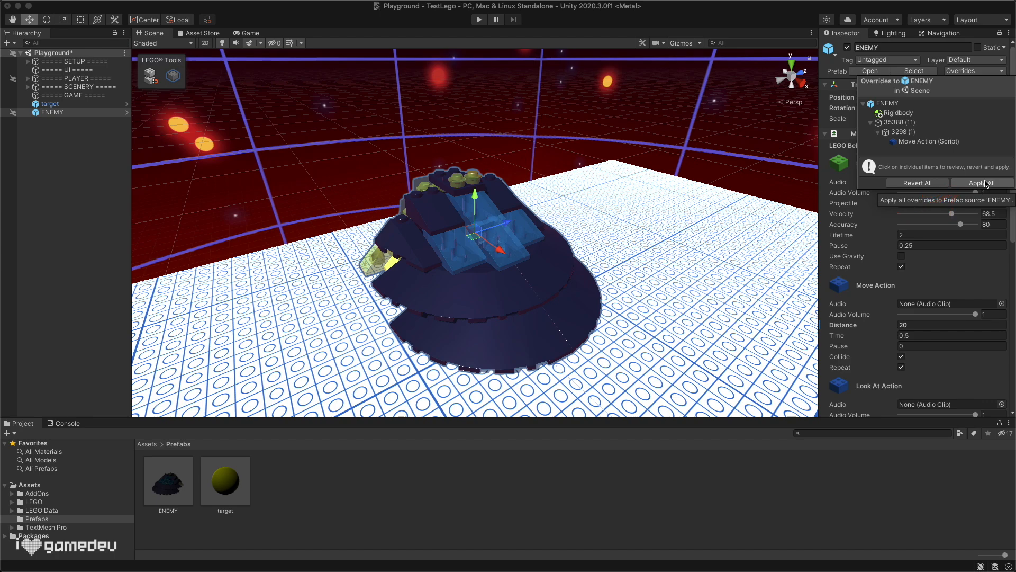
{"action": "left_click", "coordinate": [926, 141]}
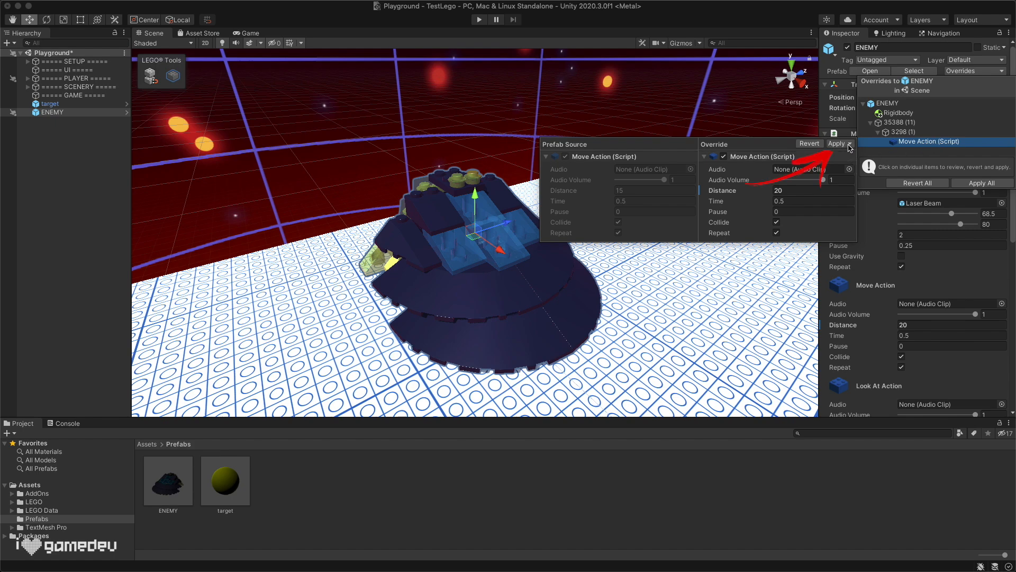
{"action": "mouse_move", "coordinate": [836, 143]}
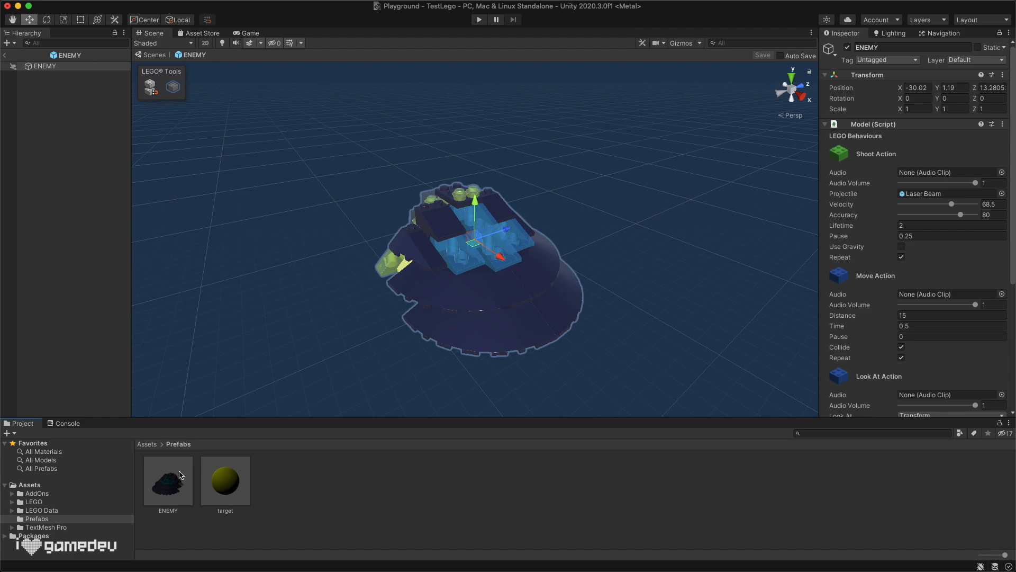
Edit the ENEMY prefab in Prefab Mode with Context set to Gray, then return to the scene.
{"action": "left_click", "coordinate": [167, 481]}
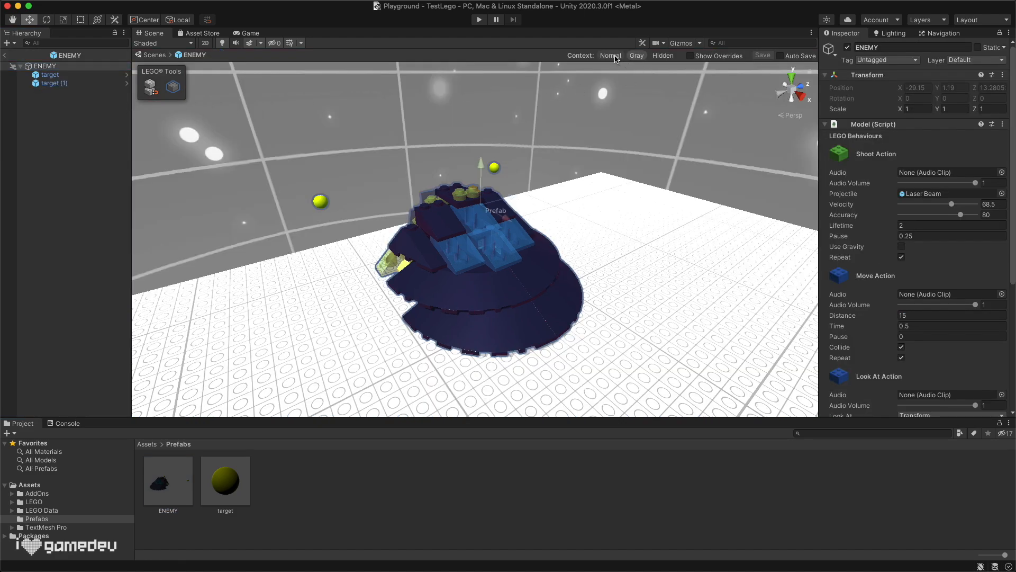
{"action": "left_click", "coordinate": [663, 55]}
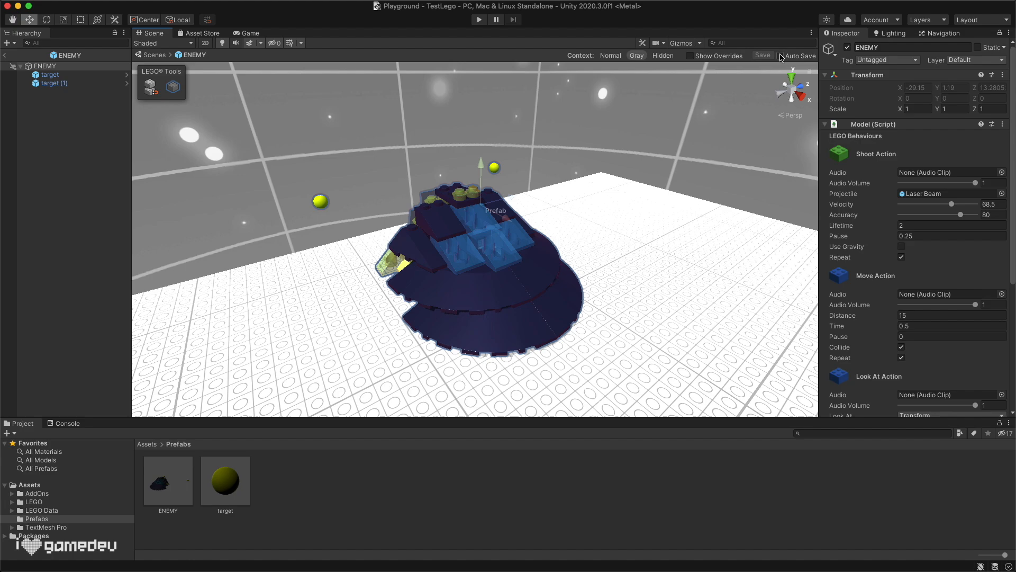
{"action": "mouse_move", "coordinate": [783, 56]}
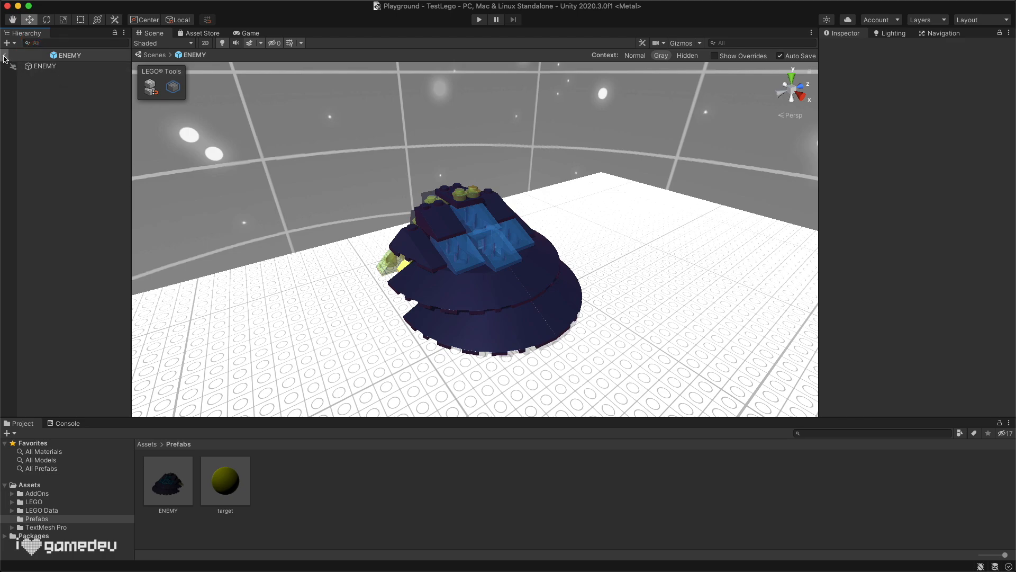
{"action": "left_click", "coordinate": [168, 481]}
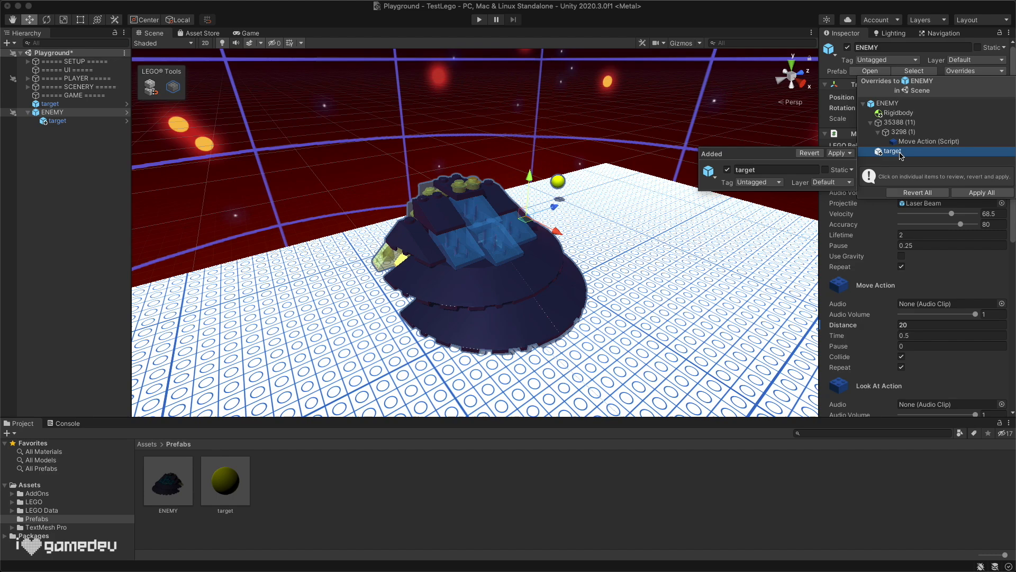
Drop the added target child from the ENEMY instance, restoring its distance of 15.
{"action": "left_click", "coordinate": [57, 121]}
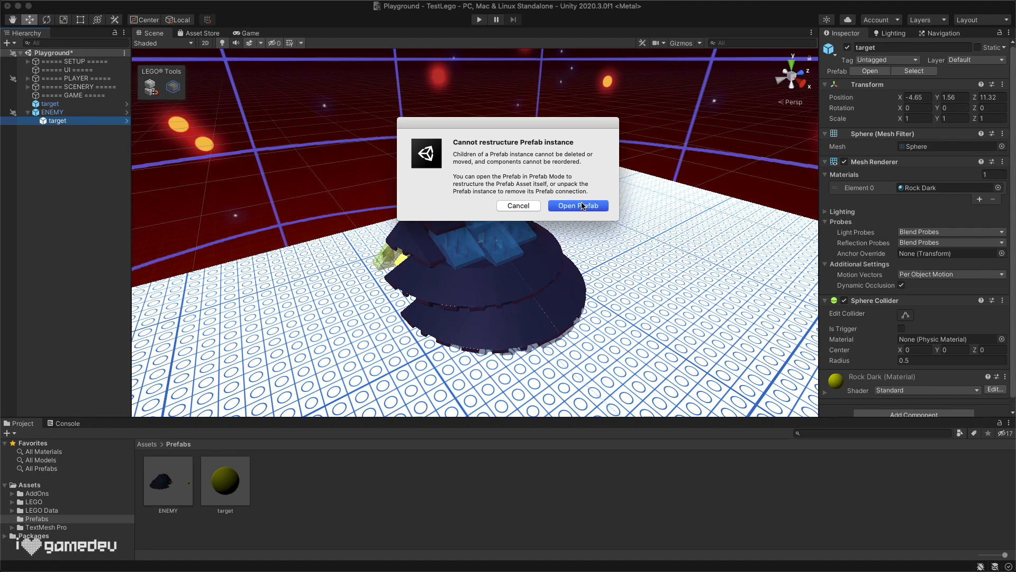
{"action": "left_click", "coordinate": [578, 205]}
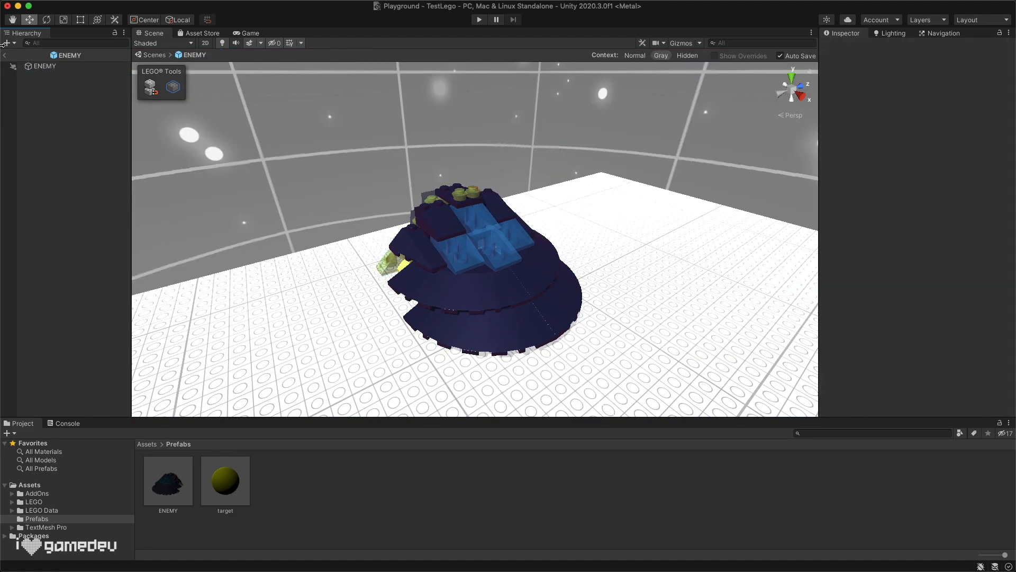
{"action": "left_click", "coordinate": [168, 481]}
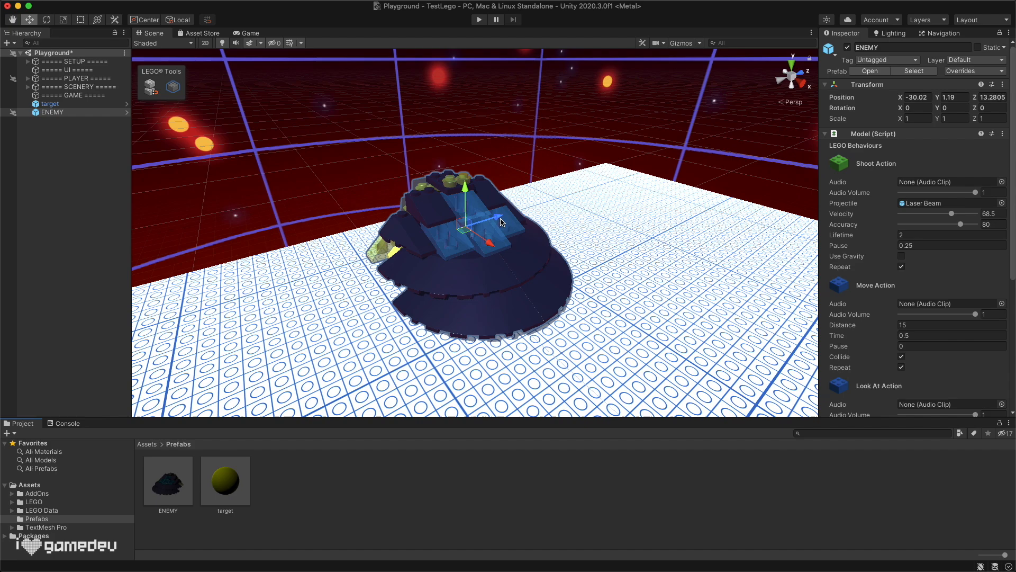
Switch ENEMY's projectiles to Cannonball at velocity 32.4 with a 0.12 move time.
{"action": "left_click_drag", "start_coordinate": [512, 217], "coordinate": [651, 181]}
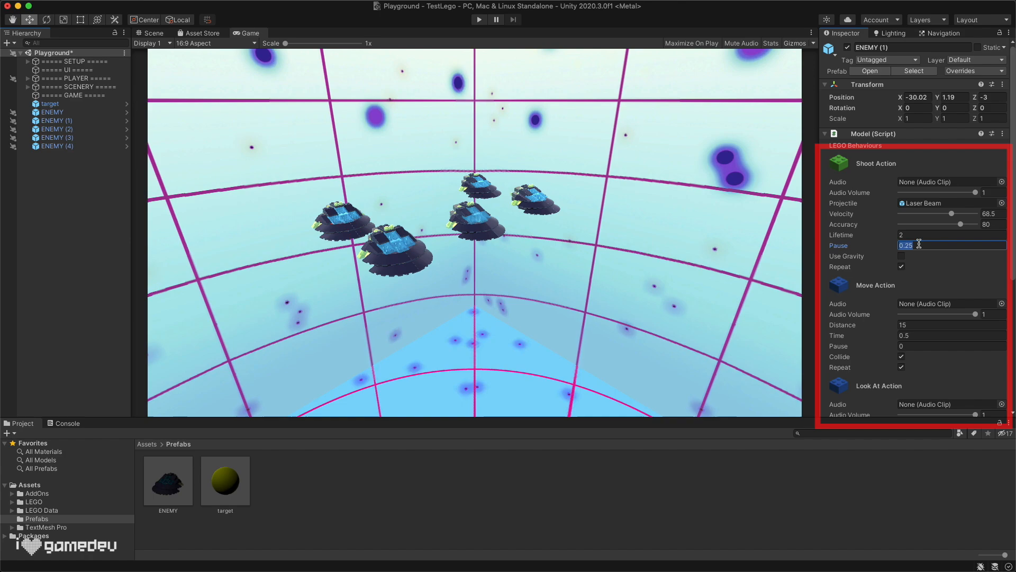
{"action": "type", "text": "0.12"}
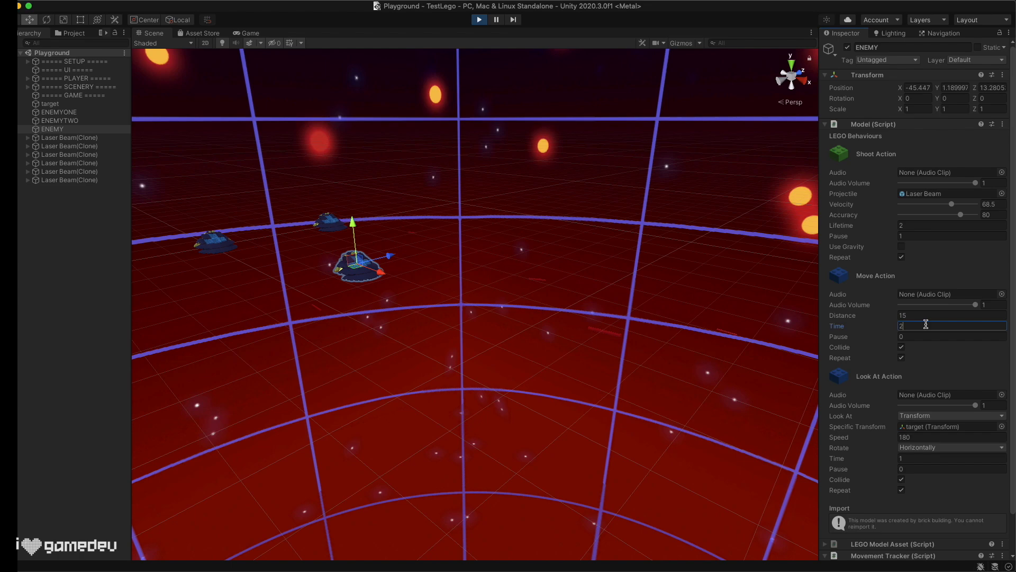
{"action": "left_click", "coordinate": [59, 121]}
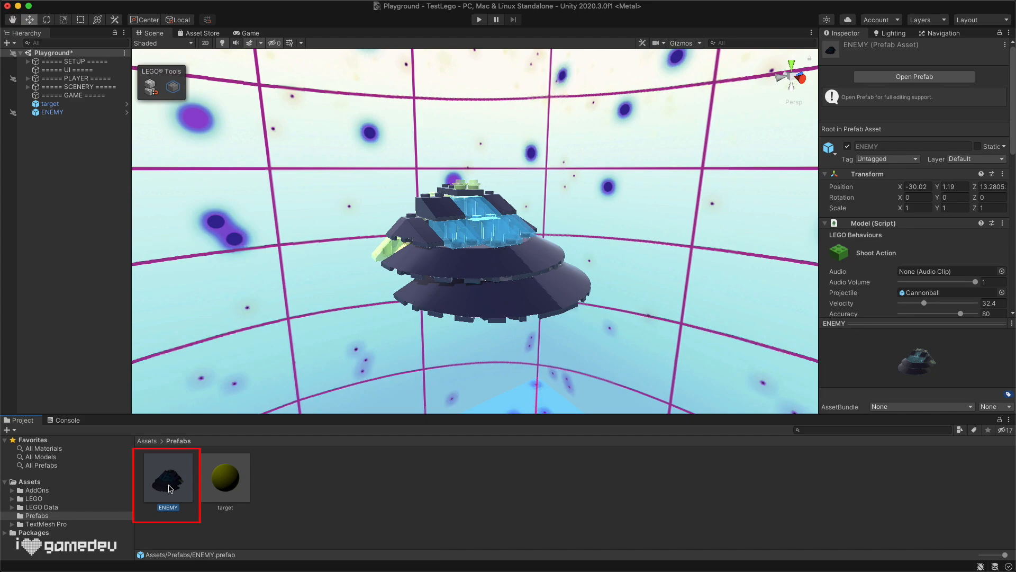
Create a SUPER ENEMY prefab variant of ENEMY with a changed move distance.
{"action": "right_click", "coordinate": [167, 478]}
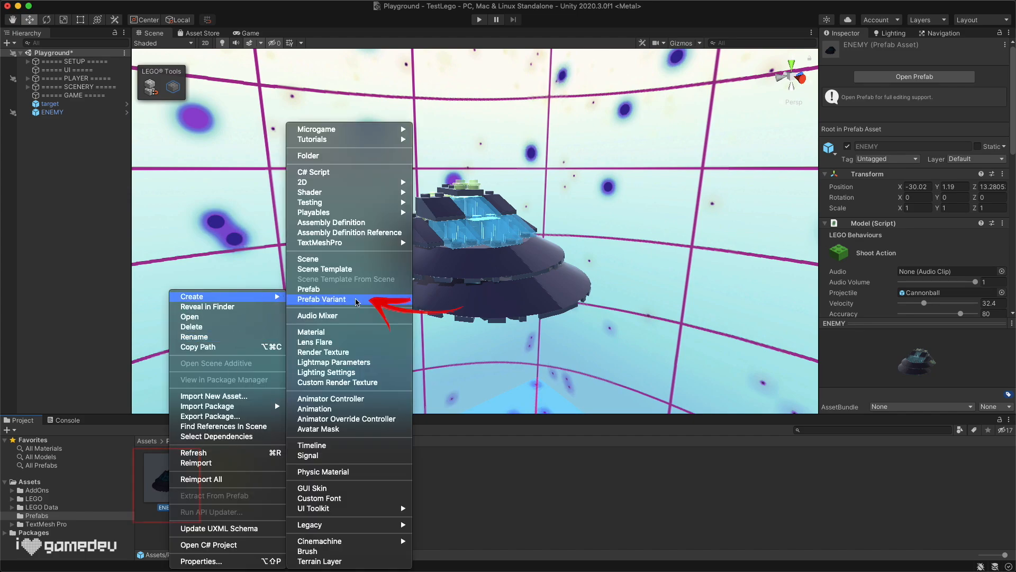
{"action": "left_click", "coordinate": [321, 298]}
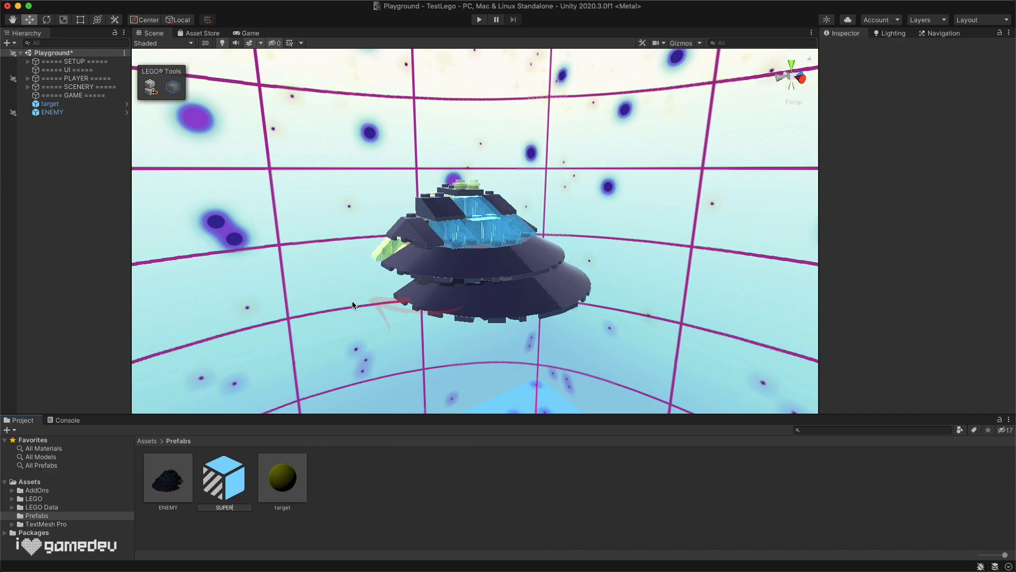
{"action": "left_click", "coordinate": [224, 479]}
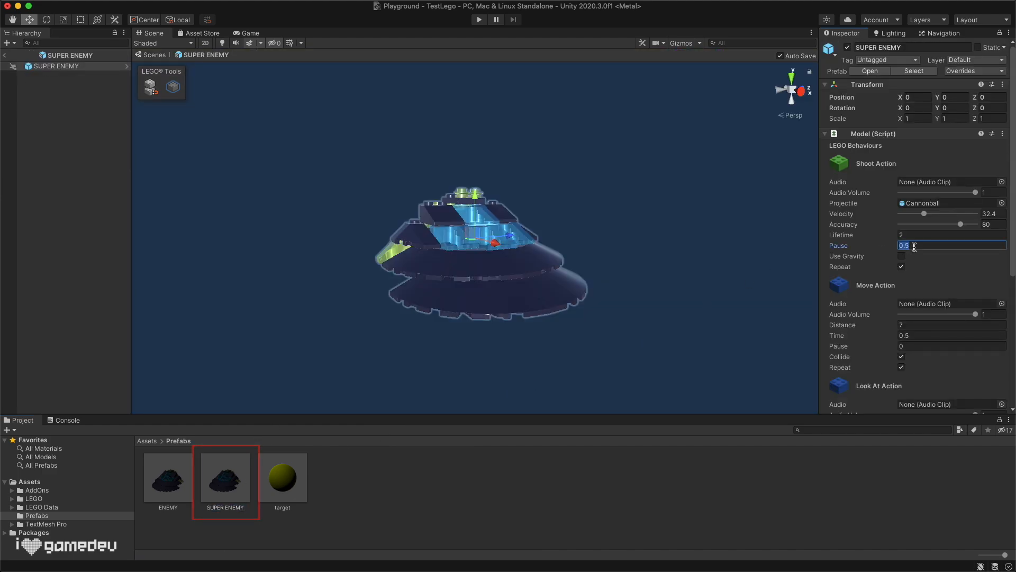
{"action": "left_click", "coordinate": [946, 325]}
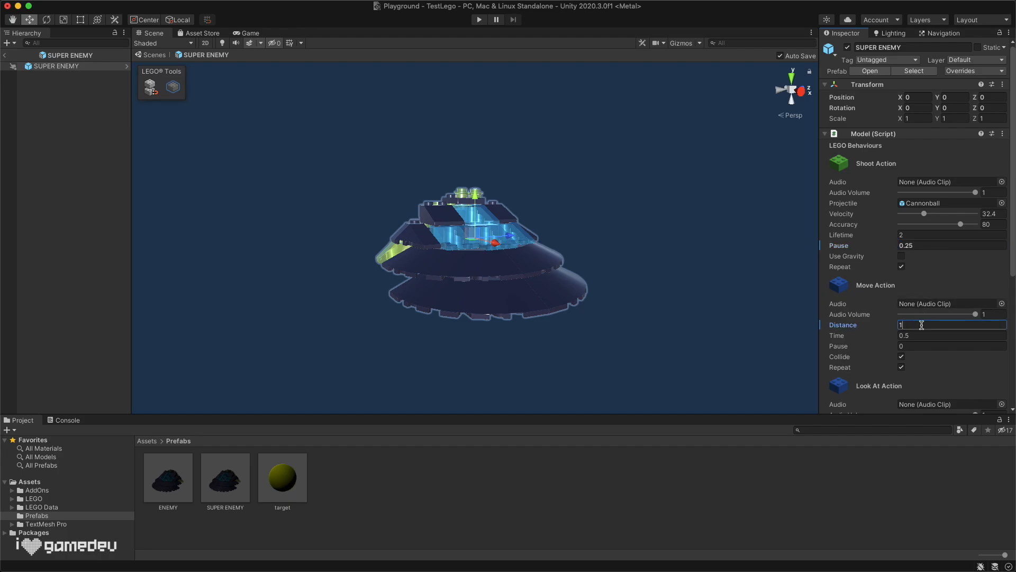
{"action": "left_click", "coordinate": [224, 478]}
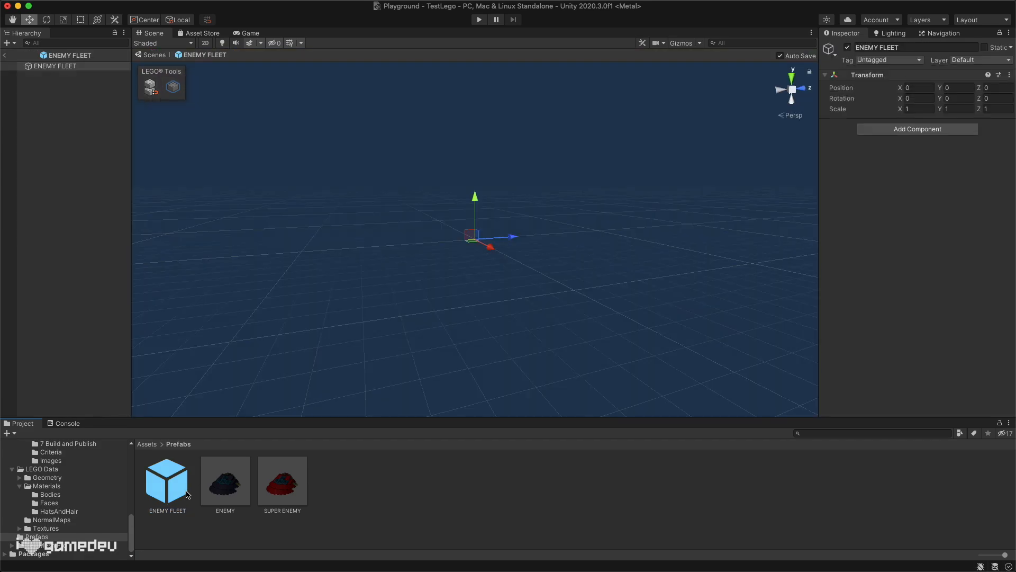
Add an enemy ship to the ENEMY FLEET instance and apply it as an override in the prefab.
{"action": "left_click_drag", "start_coordinate": [282, 480], "coordinate": [489, 260]}
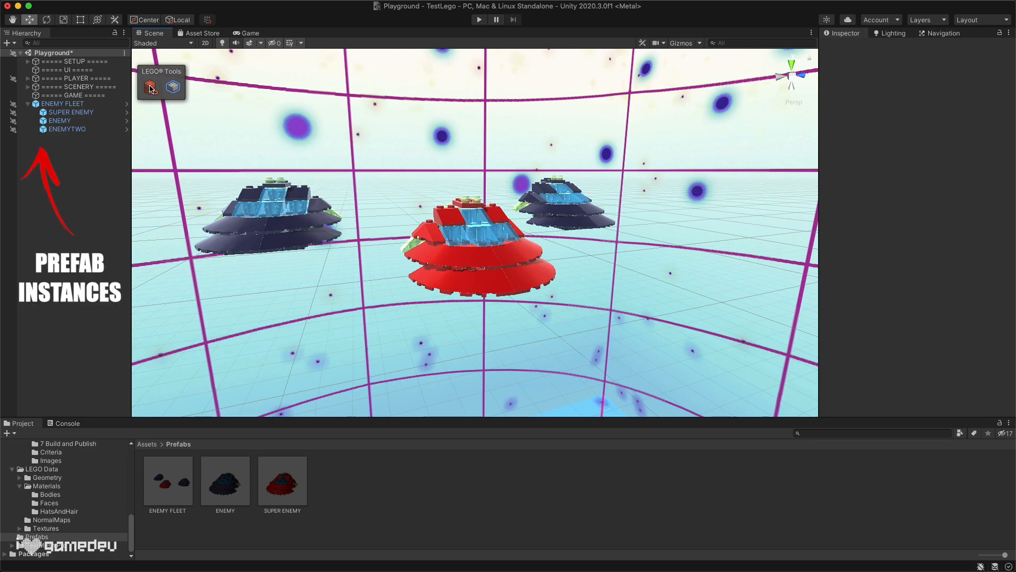
{"action": "left_click", "coordinate": [489, 207]}
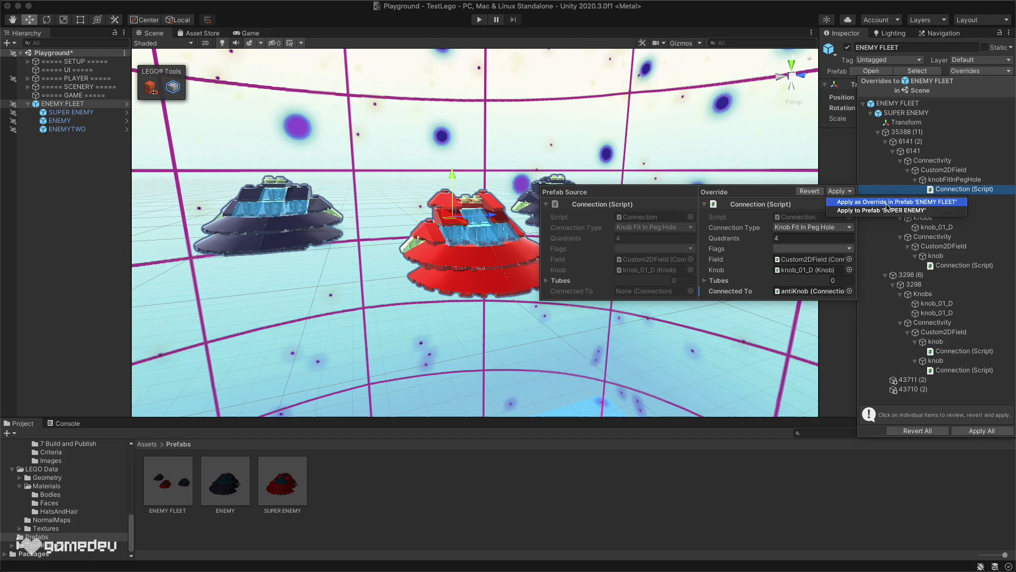
{"action": "left_click", "coordinate": [897, 201]}
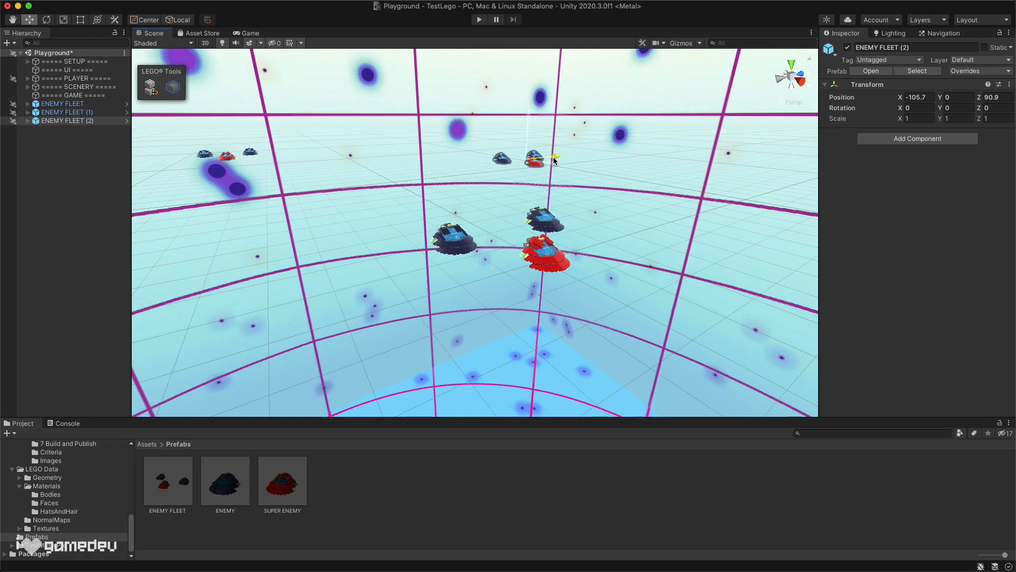
Play-test the FLEETSPAWNER's enemySpawner script spawning the assigned ENEMY prefab every five seconds.
{"action": "left_click", "coordinate": [66, 111]}
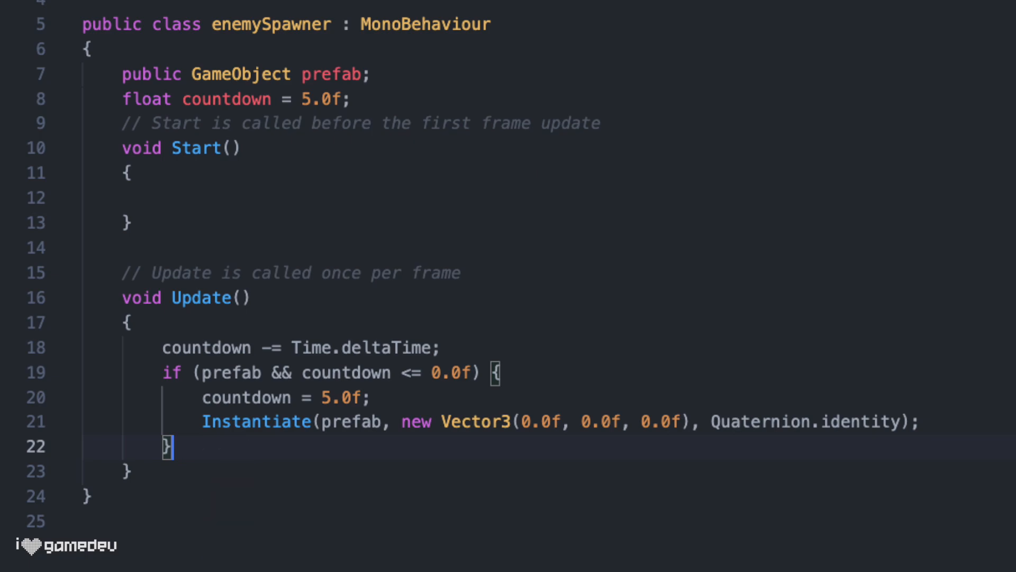
{"action": "left_click", "coordinate": [479, 19]}
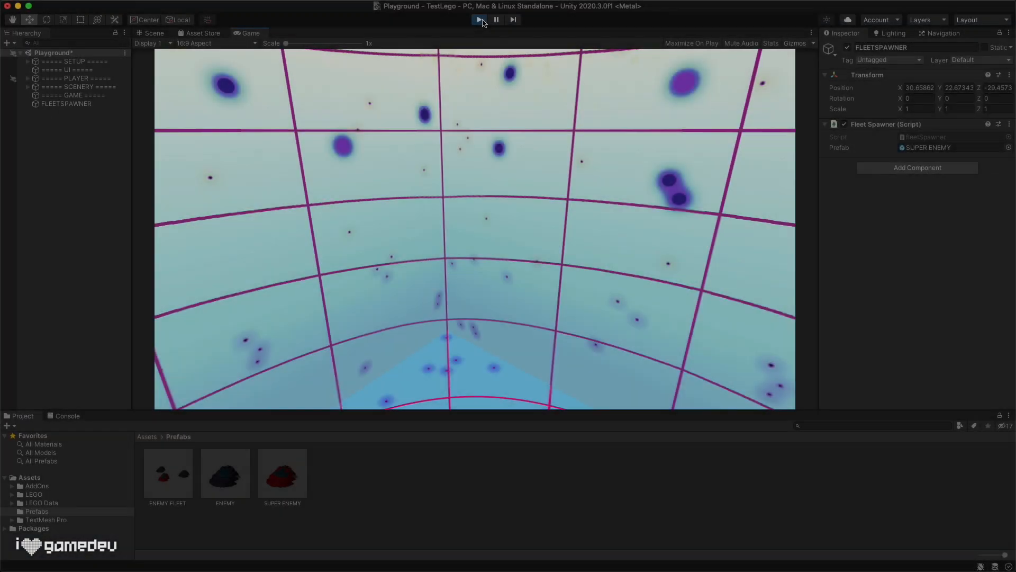
{"action": "left_click", "coordinate": [478, 19]}
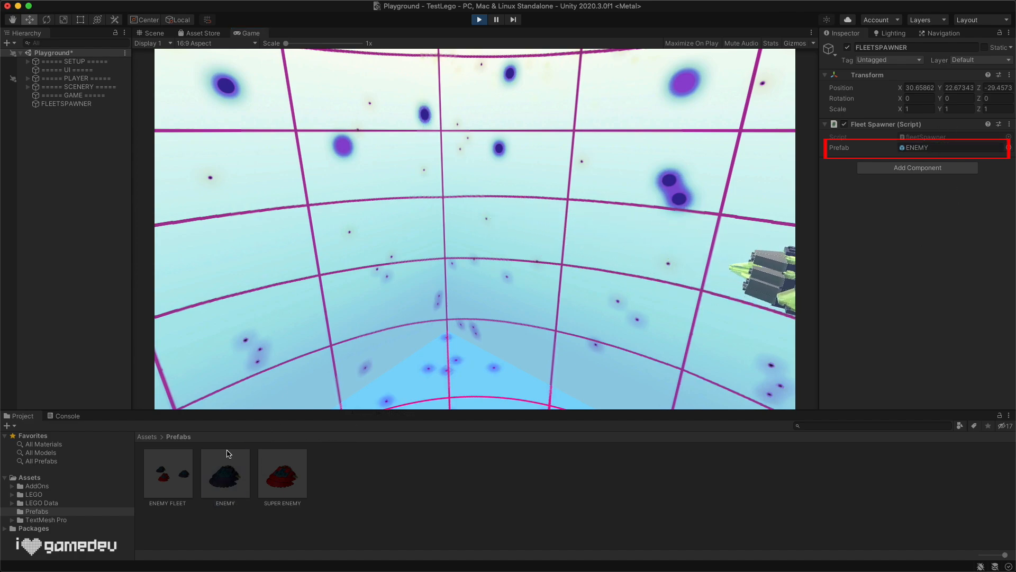
{"action": "left_click", "coordinate": [952, 147]}
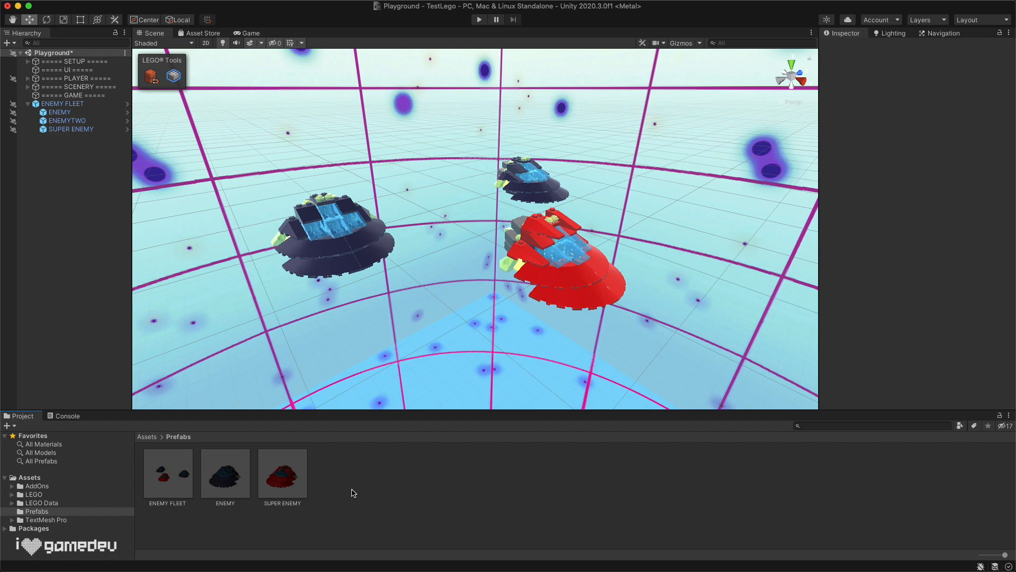
{"action": "mouse_move", "coordinate": [296, 496]}
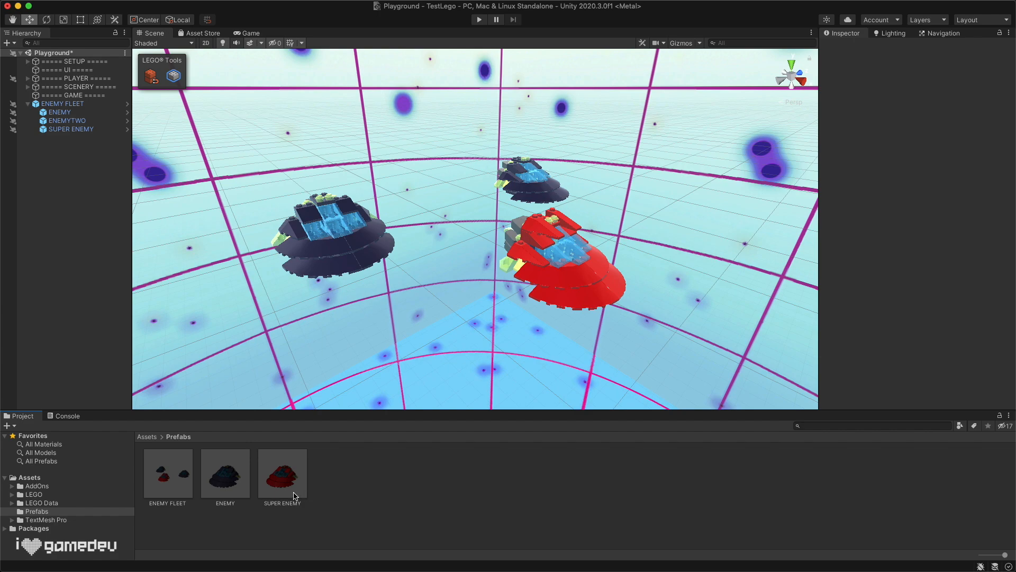
Unpack the ENEMY FLEET instance one level into an ordinary scene object.
{"action": "right_click", "coordinate": [64, 104]}
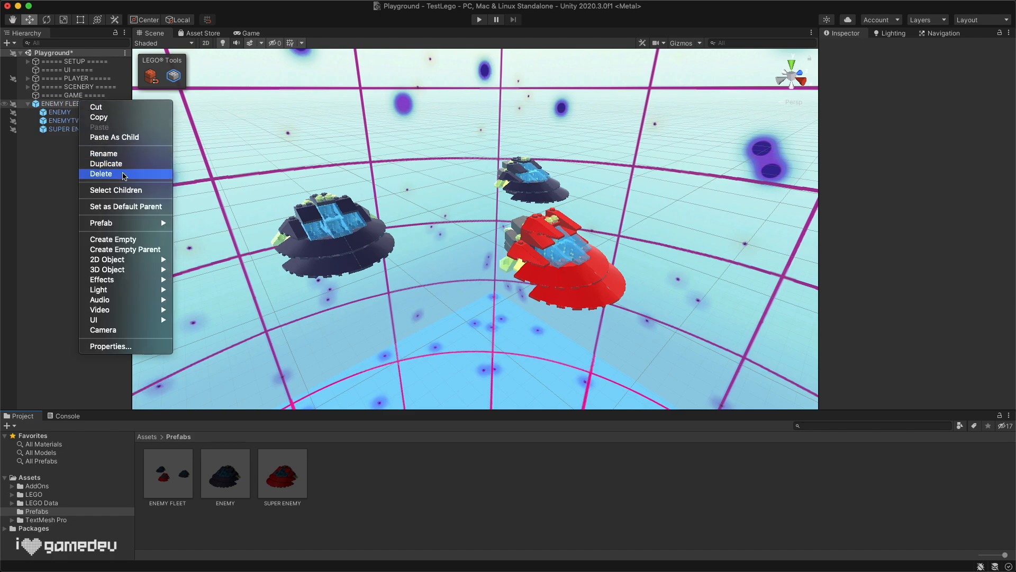
{"action": "mouse_move", "coordinate": [125, 222]}
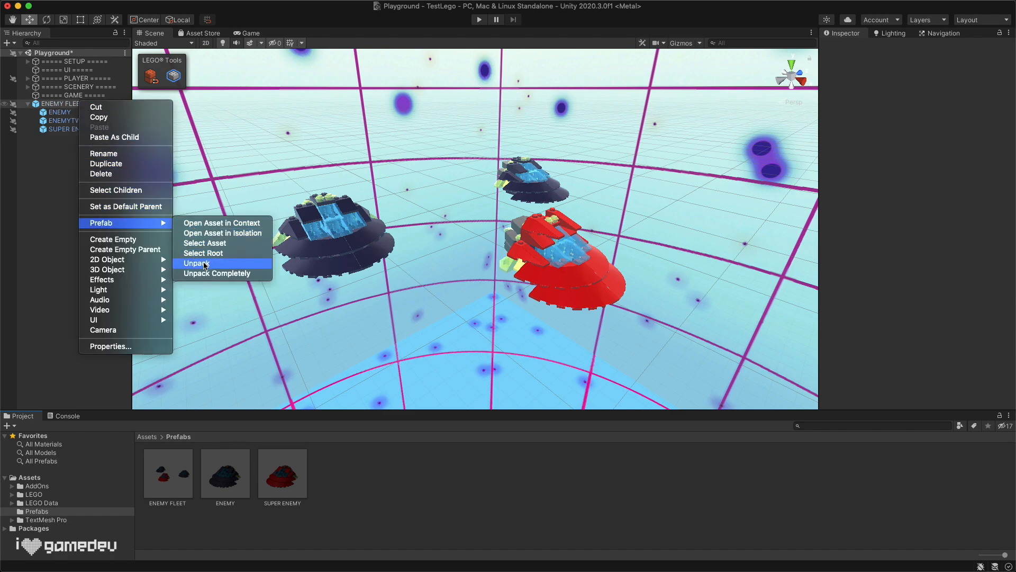
{"action": "left_click", "coordinate": [196, 263]}
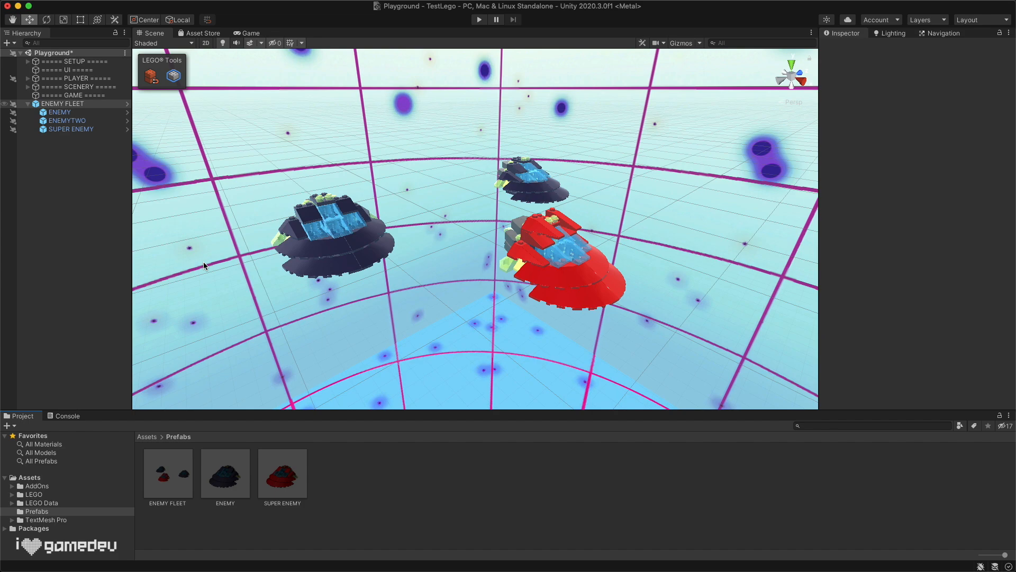
{"action": "left_click", "coordinate": [62, 103]}
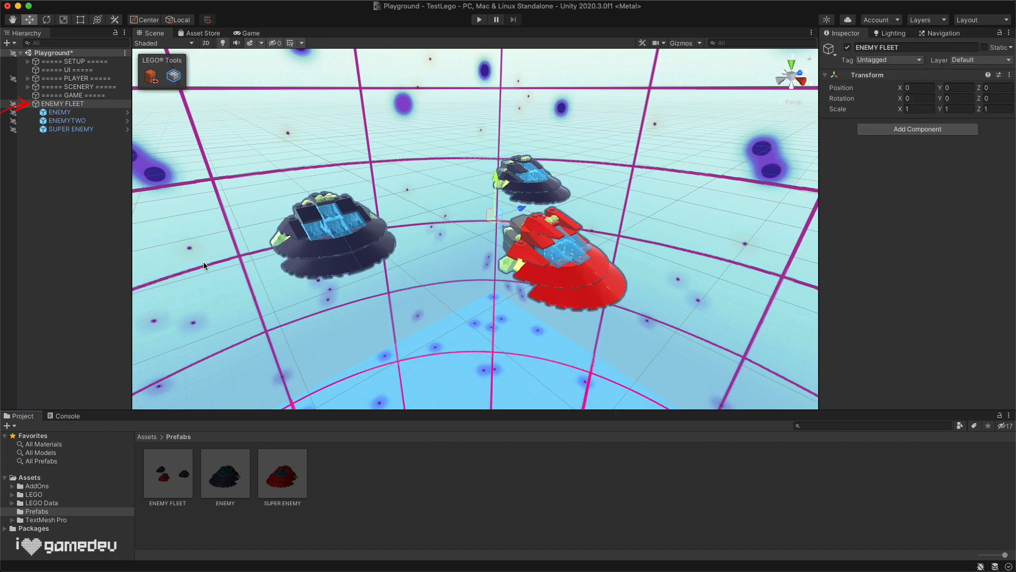
Unpack a ship in the fleet completely, leaving a plain ENEMY object in the scene.
{"action": "right_click", "coordinate": [53, 103]}
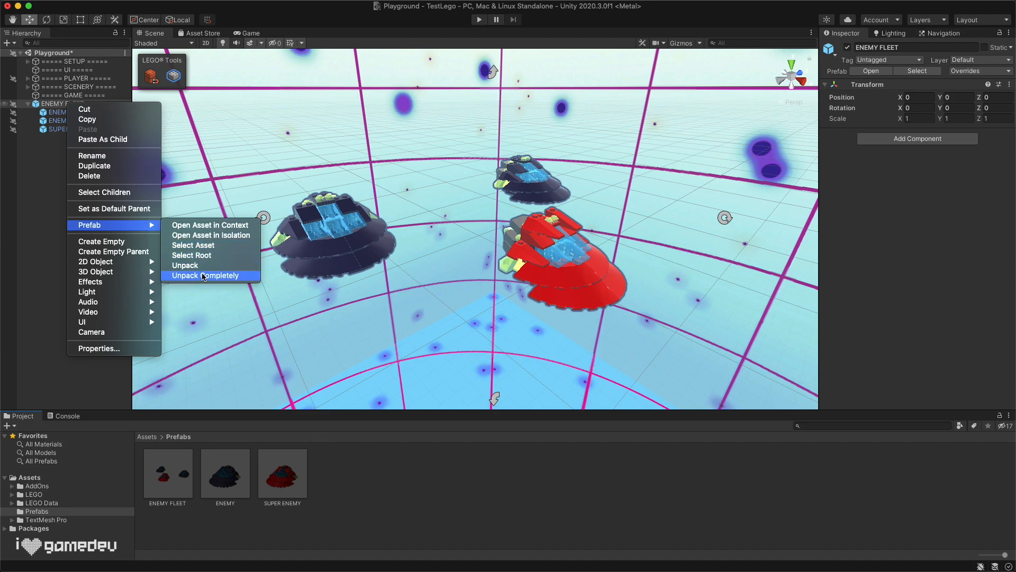
{"action": "left_click", "coordinate": [203, 276]}
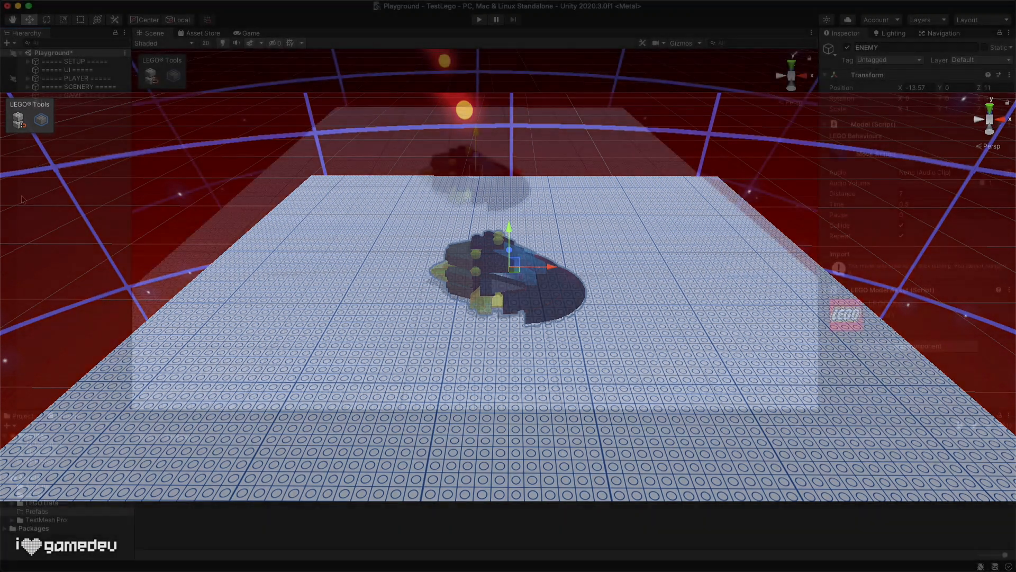
{"action": "left_click", "coordinate": [52, 103]}
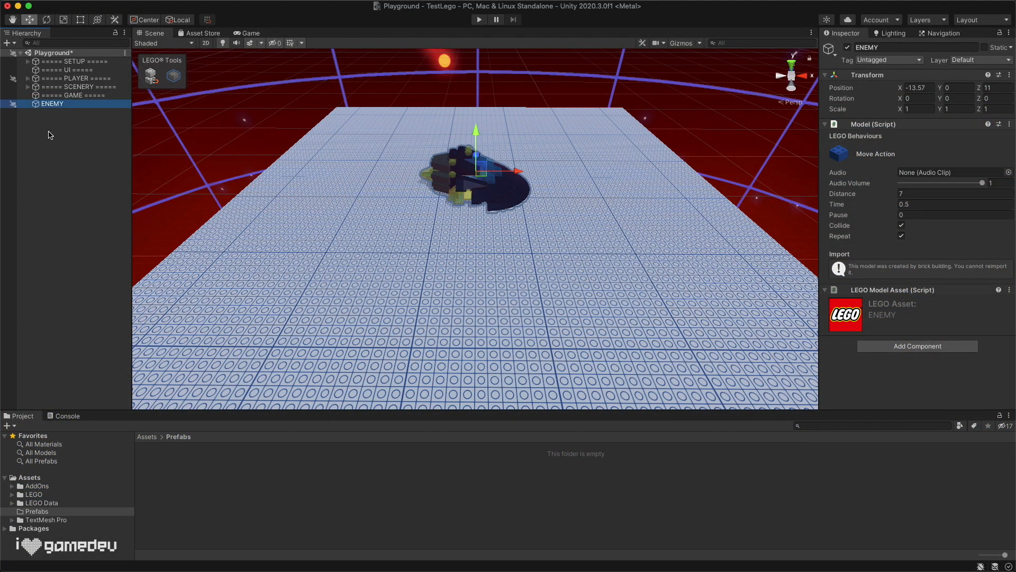